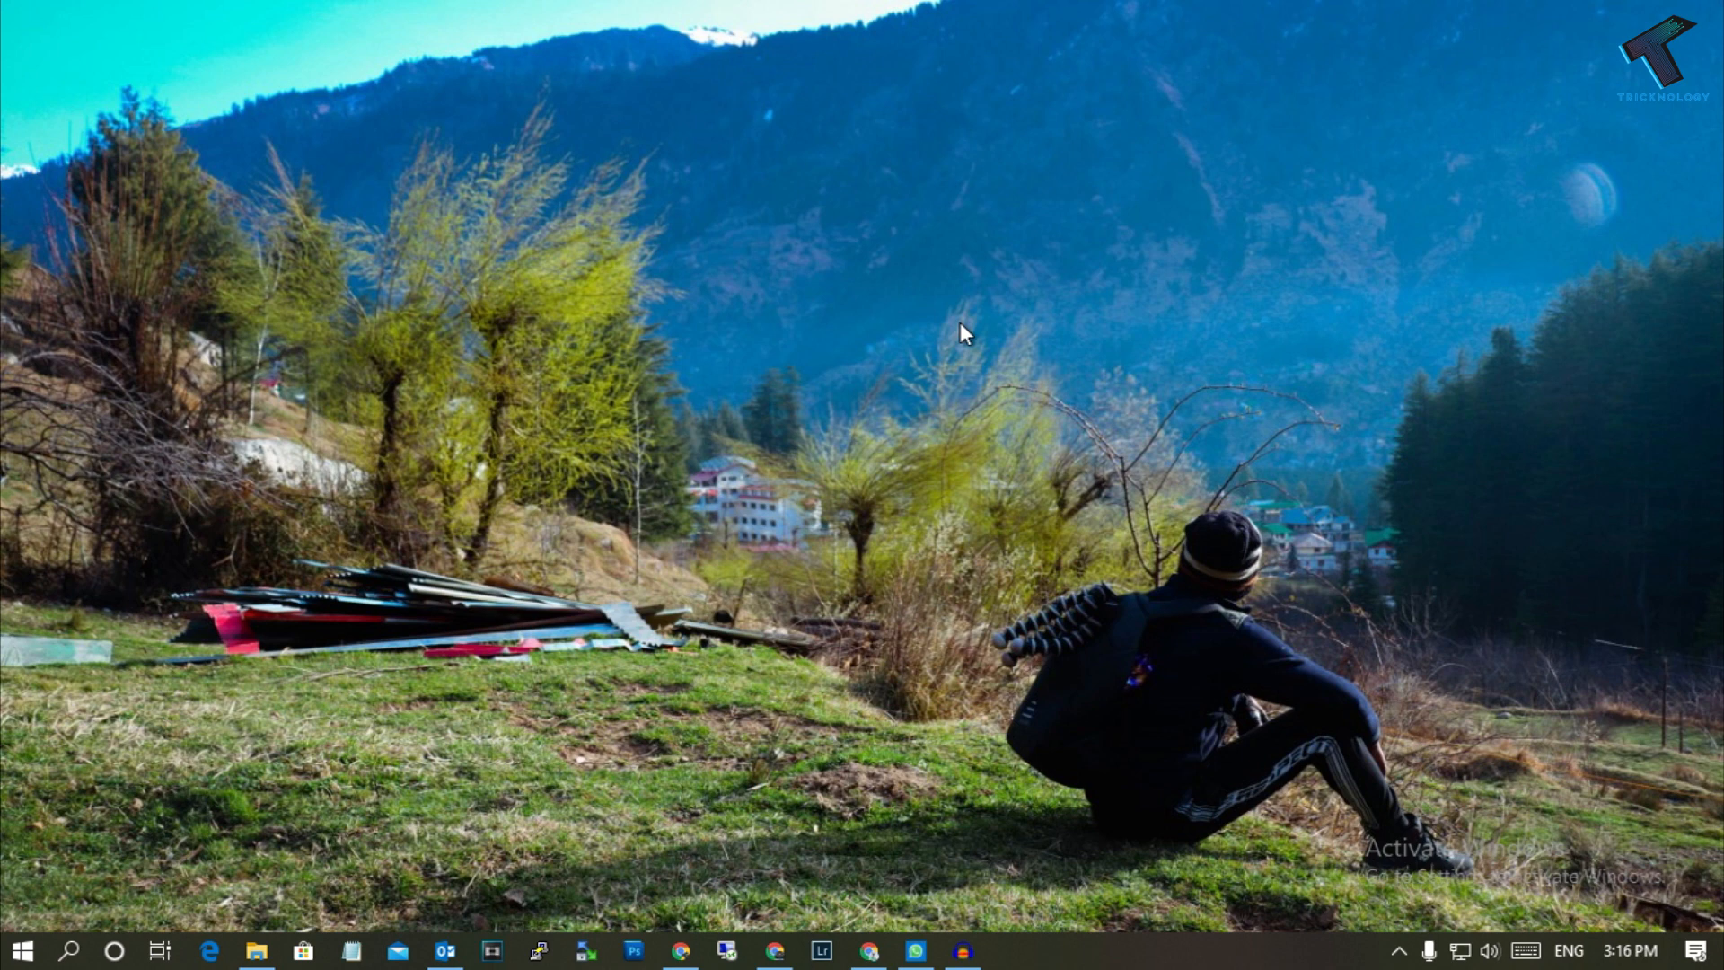
Search the Start menu for gpedit.msc to launch the Local Group Policy Editor.
click(255, 951)
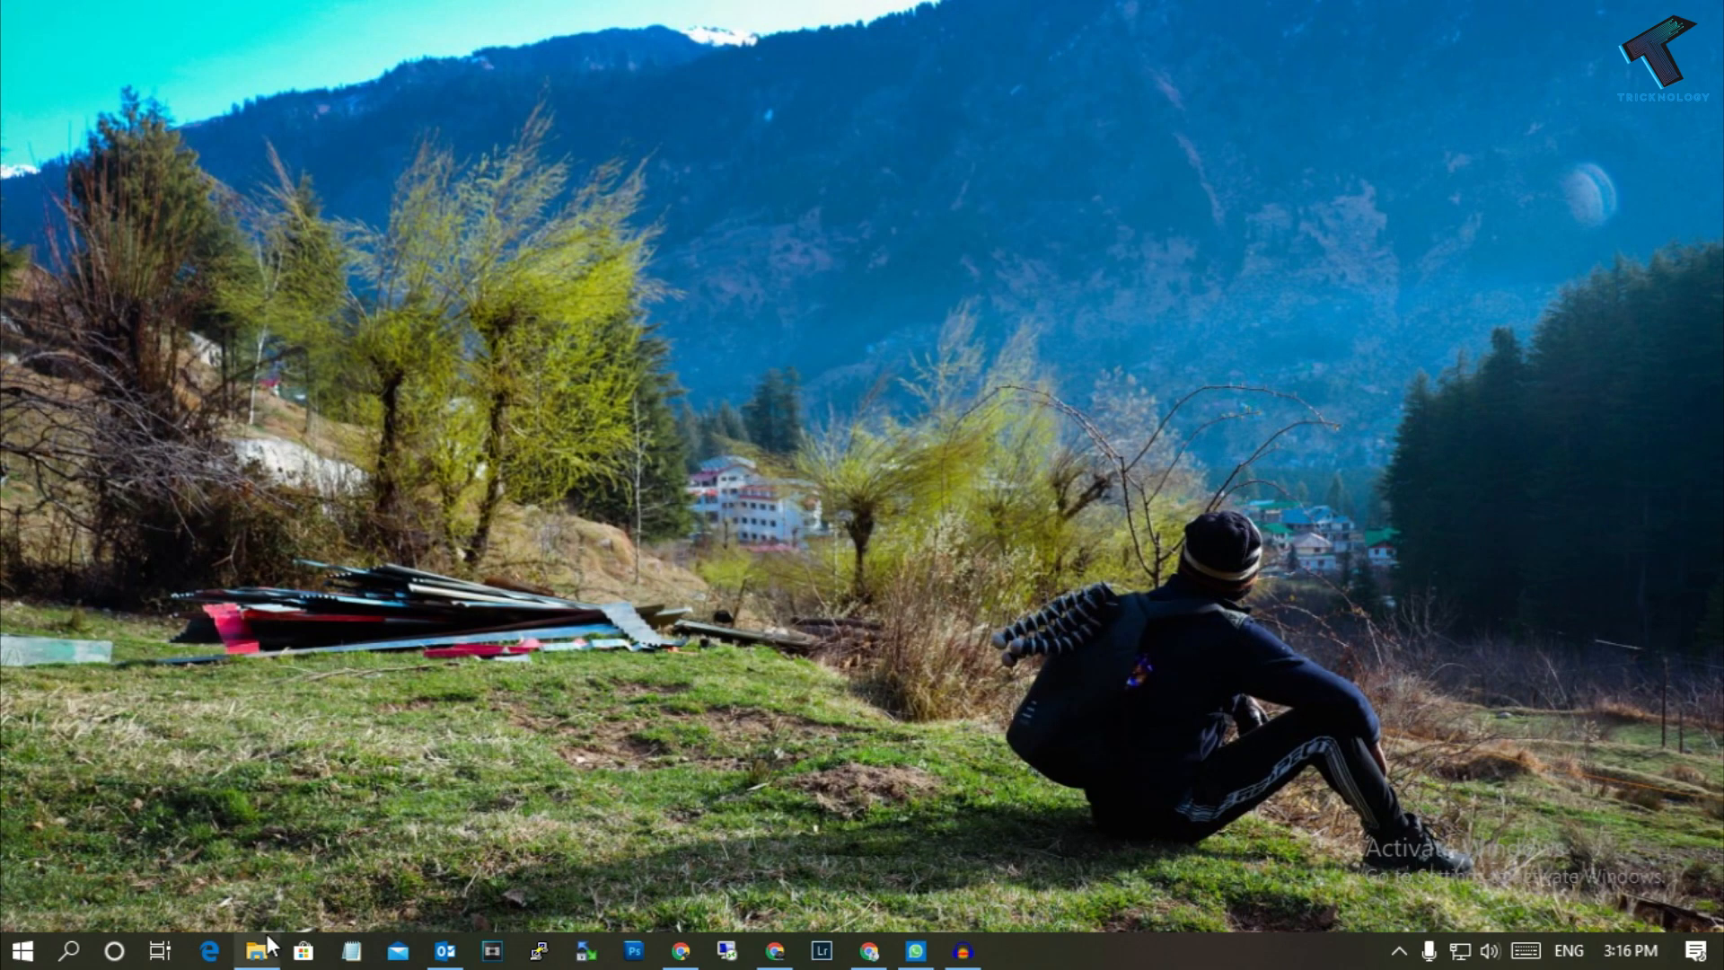
click(258, 950)
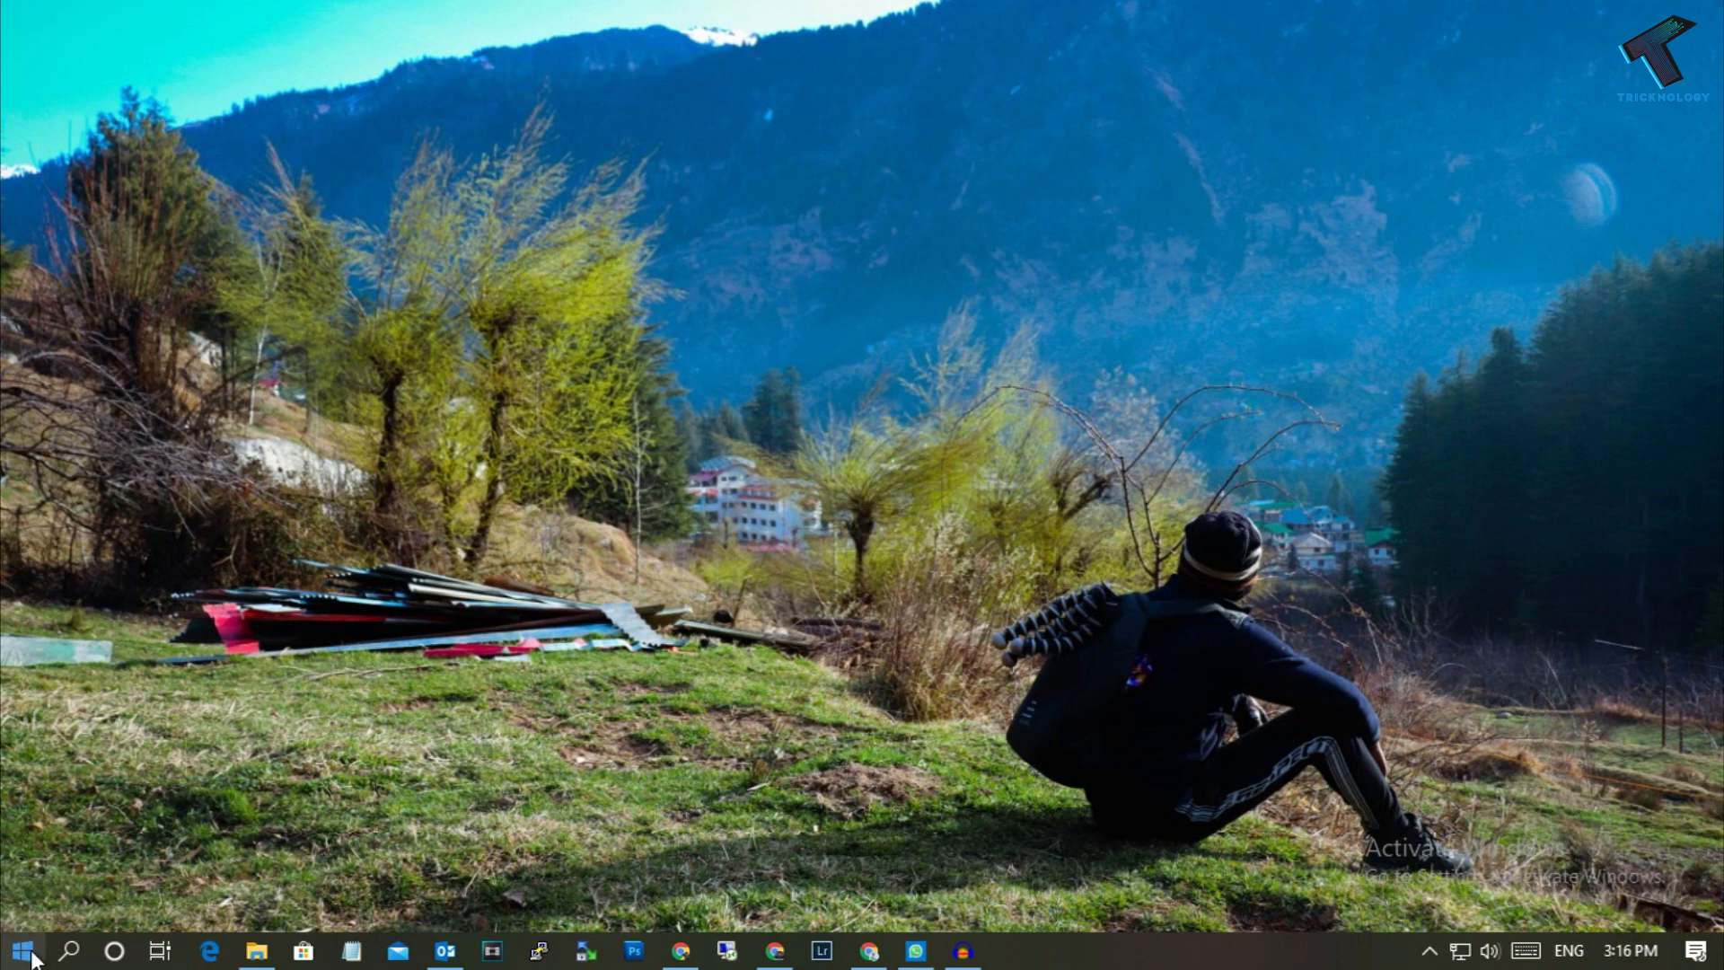
click(18, 951)
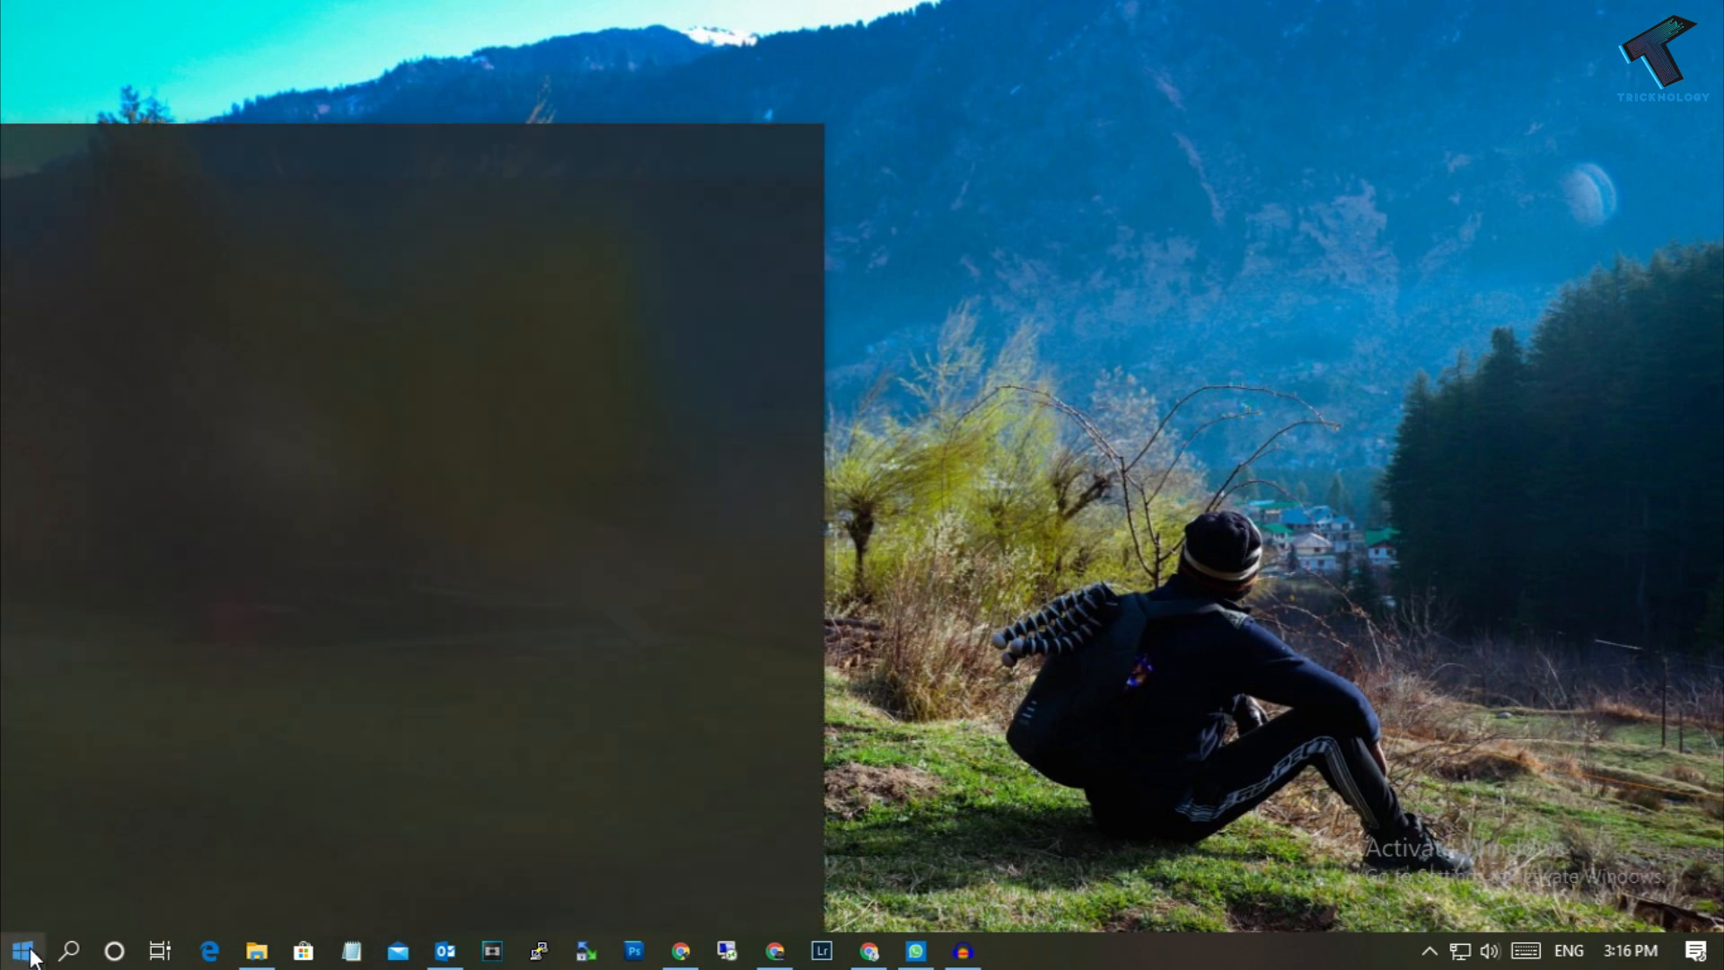
text(gpedit.m)
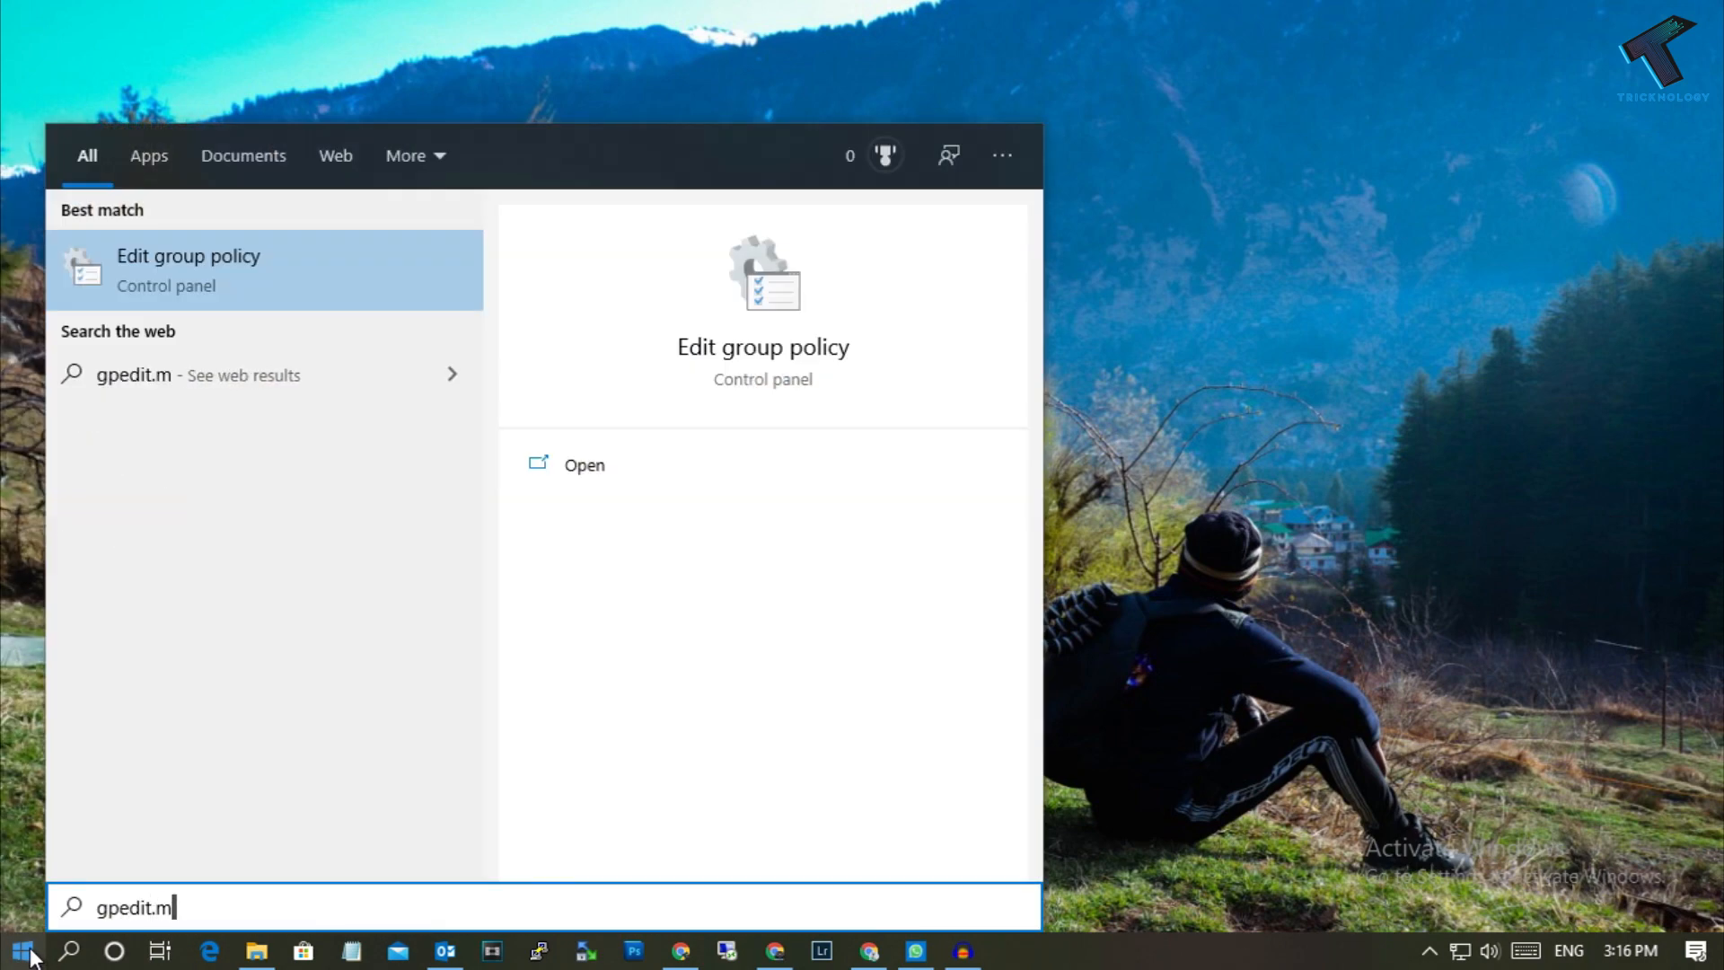
text(sc)
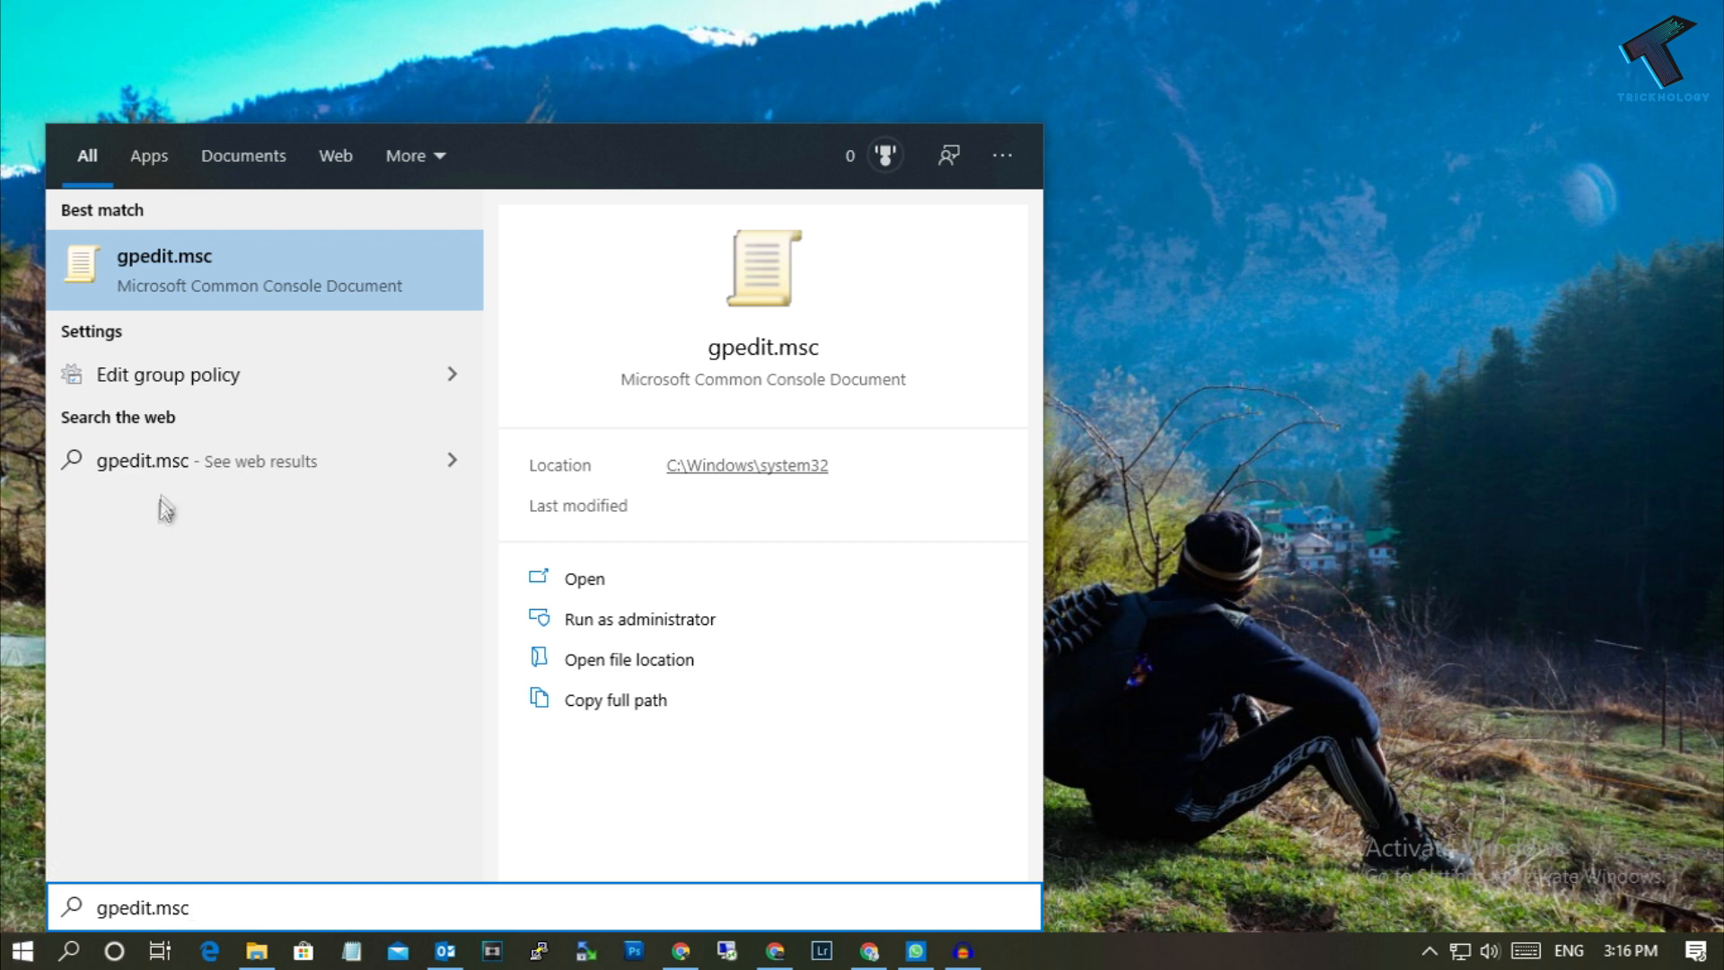
mouse_move(168, 274)
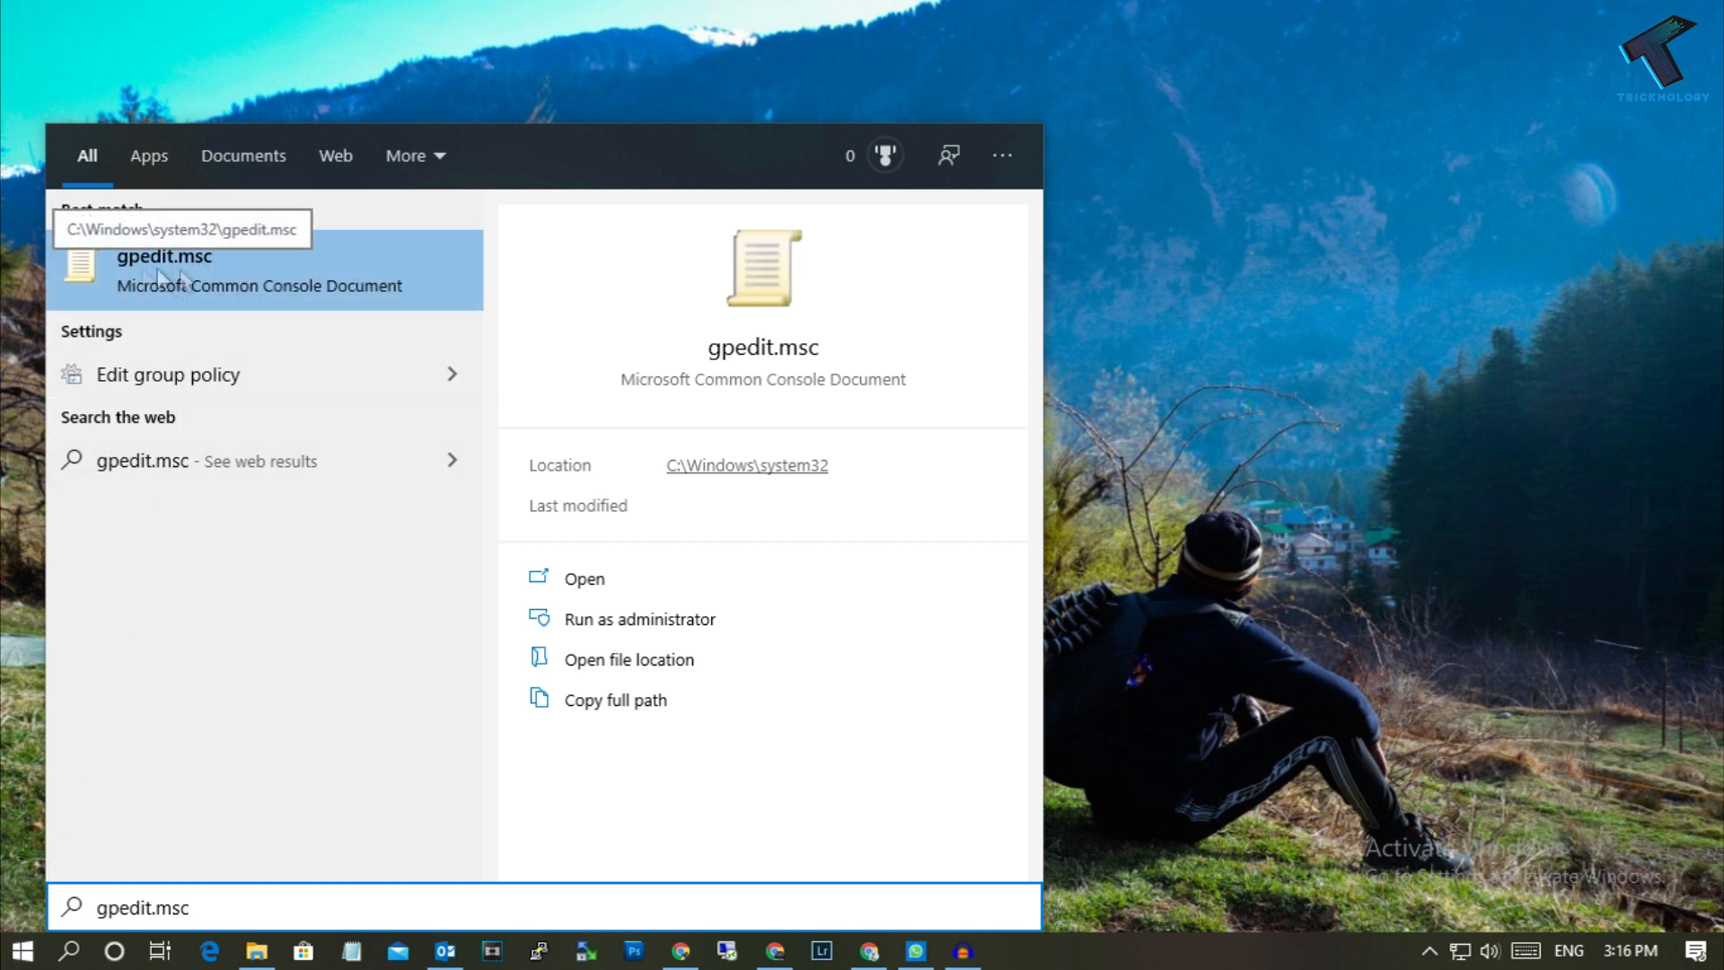
mouse_move(118, 396)
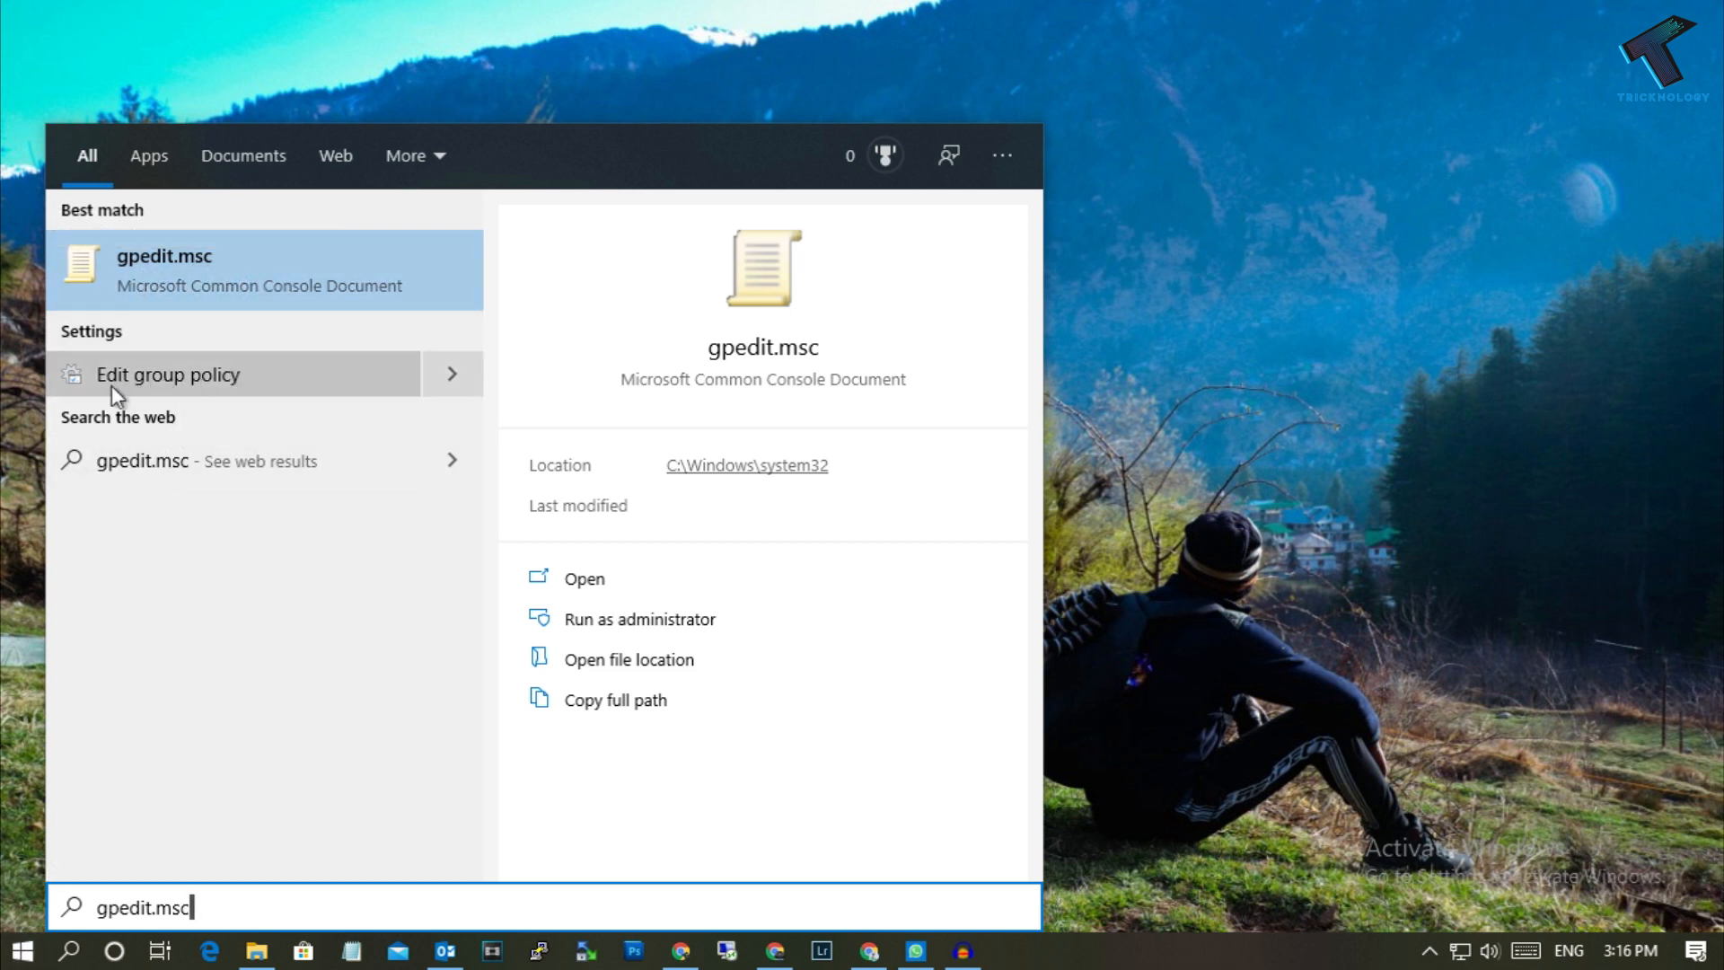
mouse_move(249, 285)
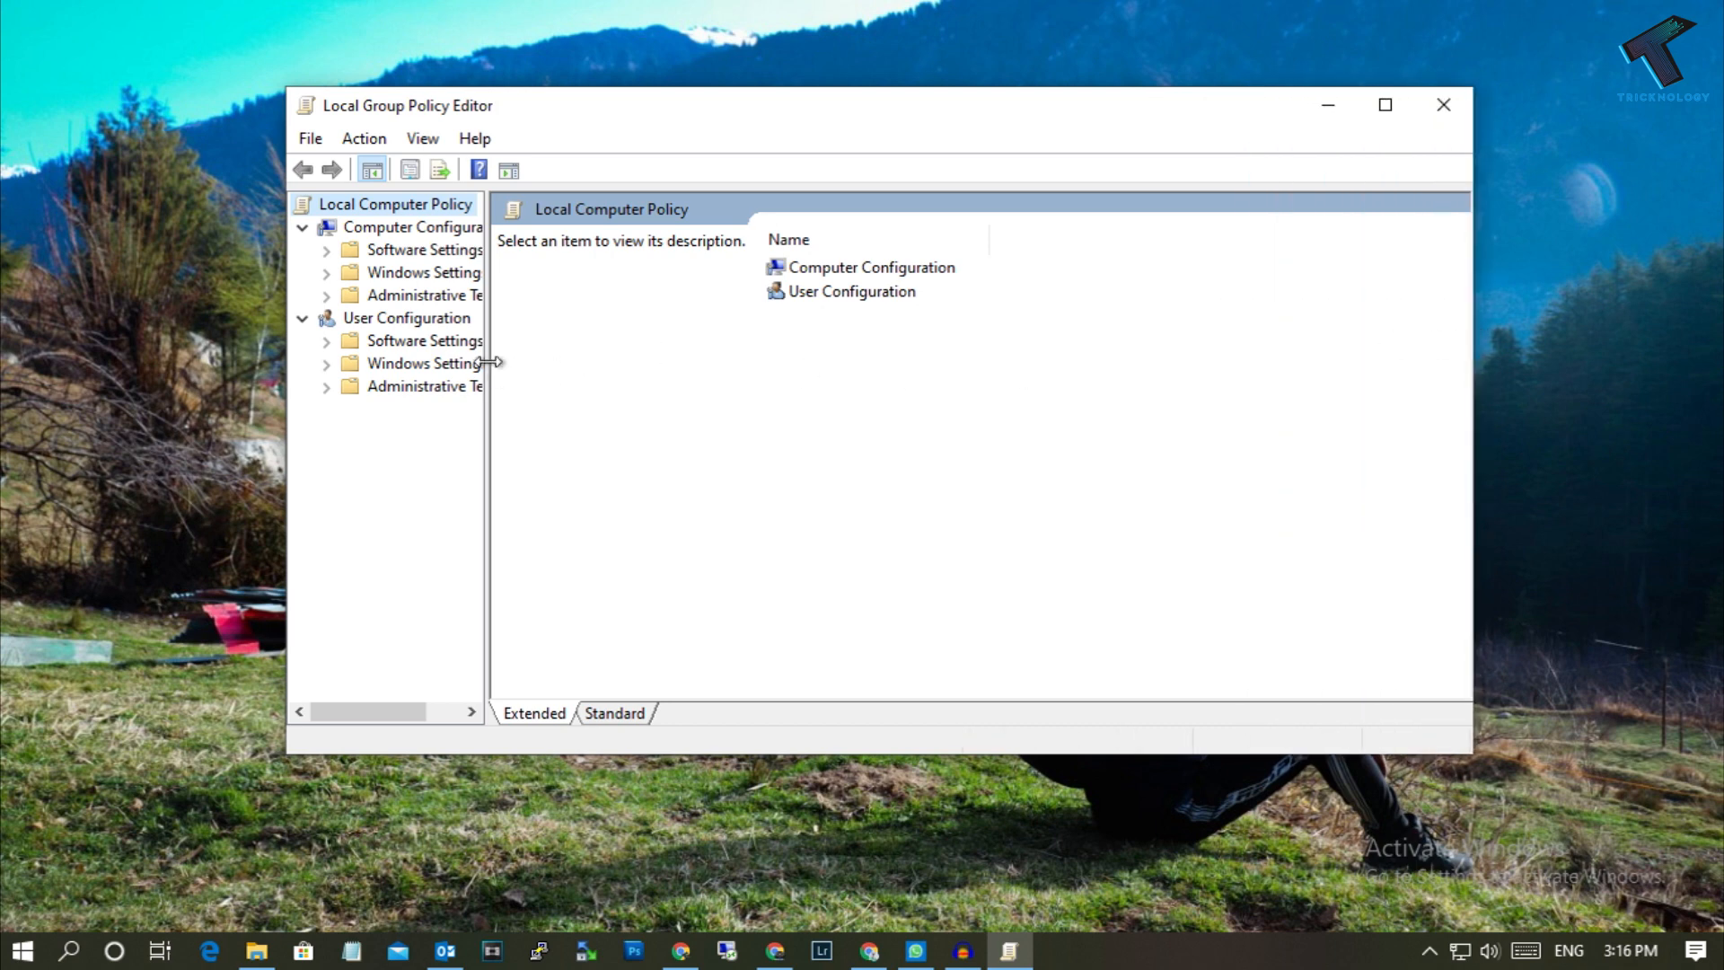
Navigate User Configuration > Administrative Templates > Windows Components > File Explorer and select 'Prevent access to drives from My Computer'.
click(302, 318)
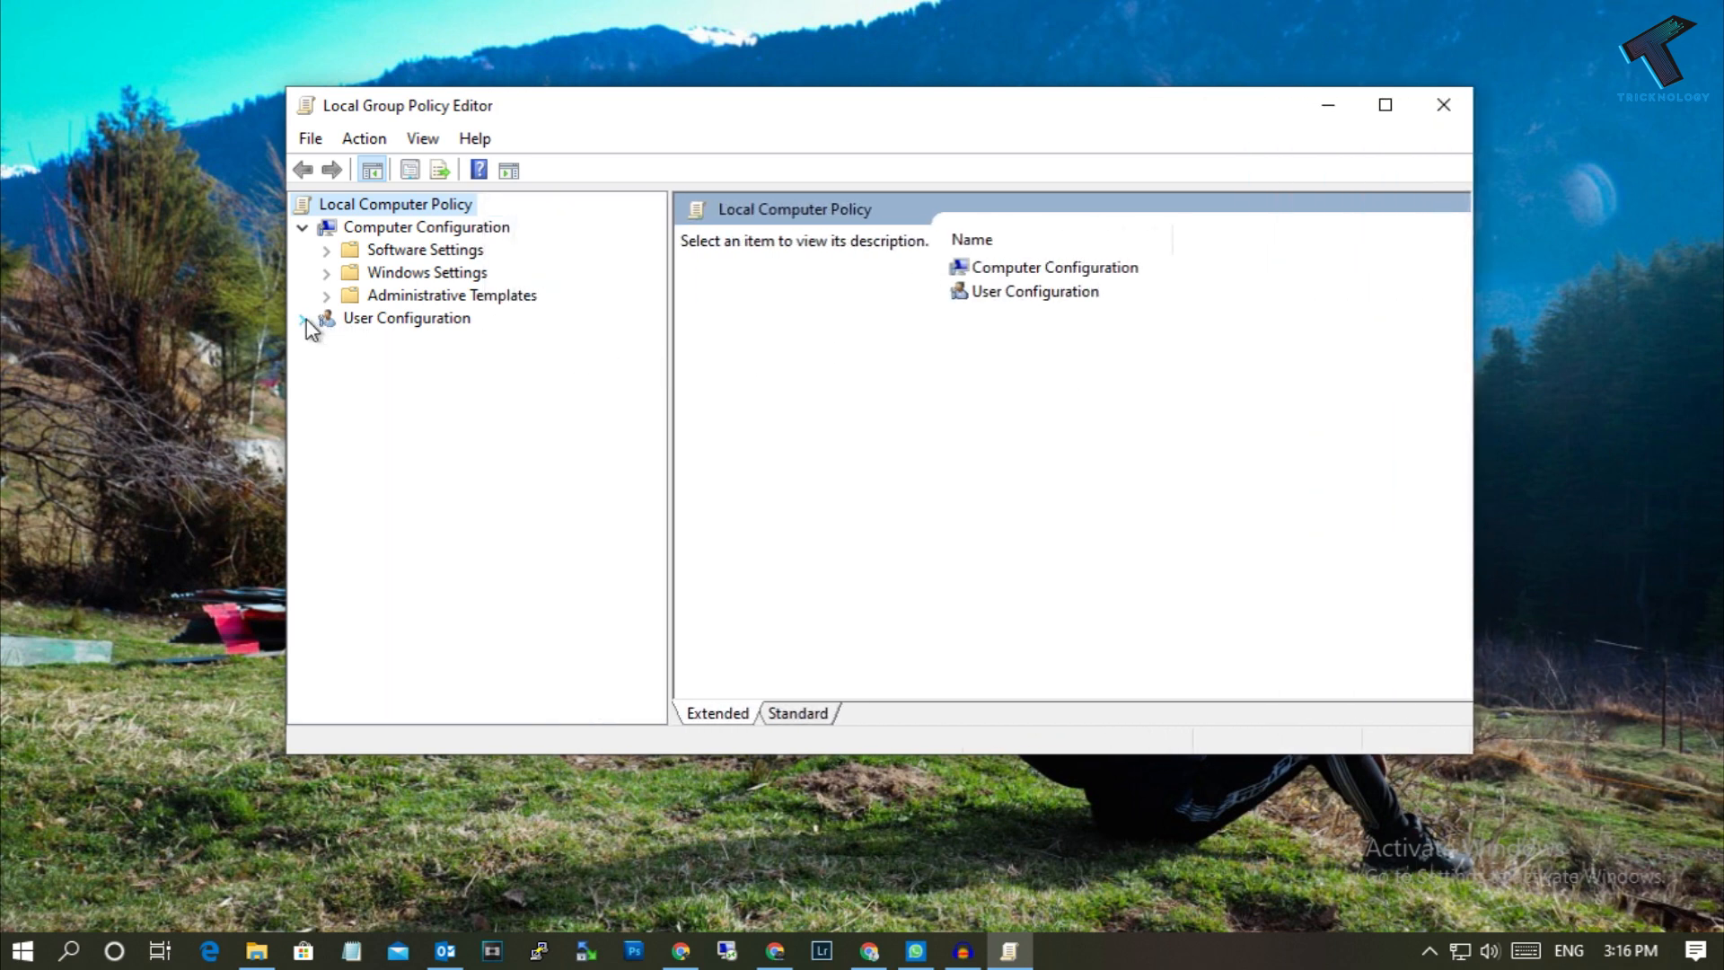
click(302, 318)
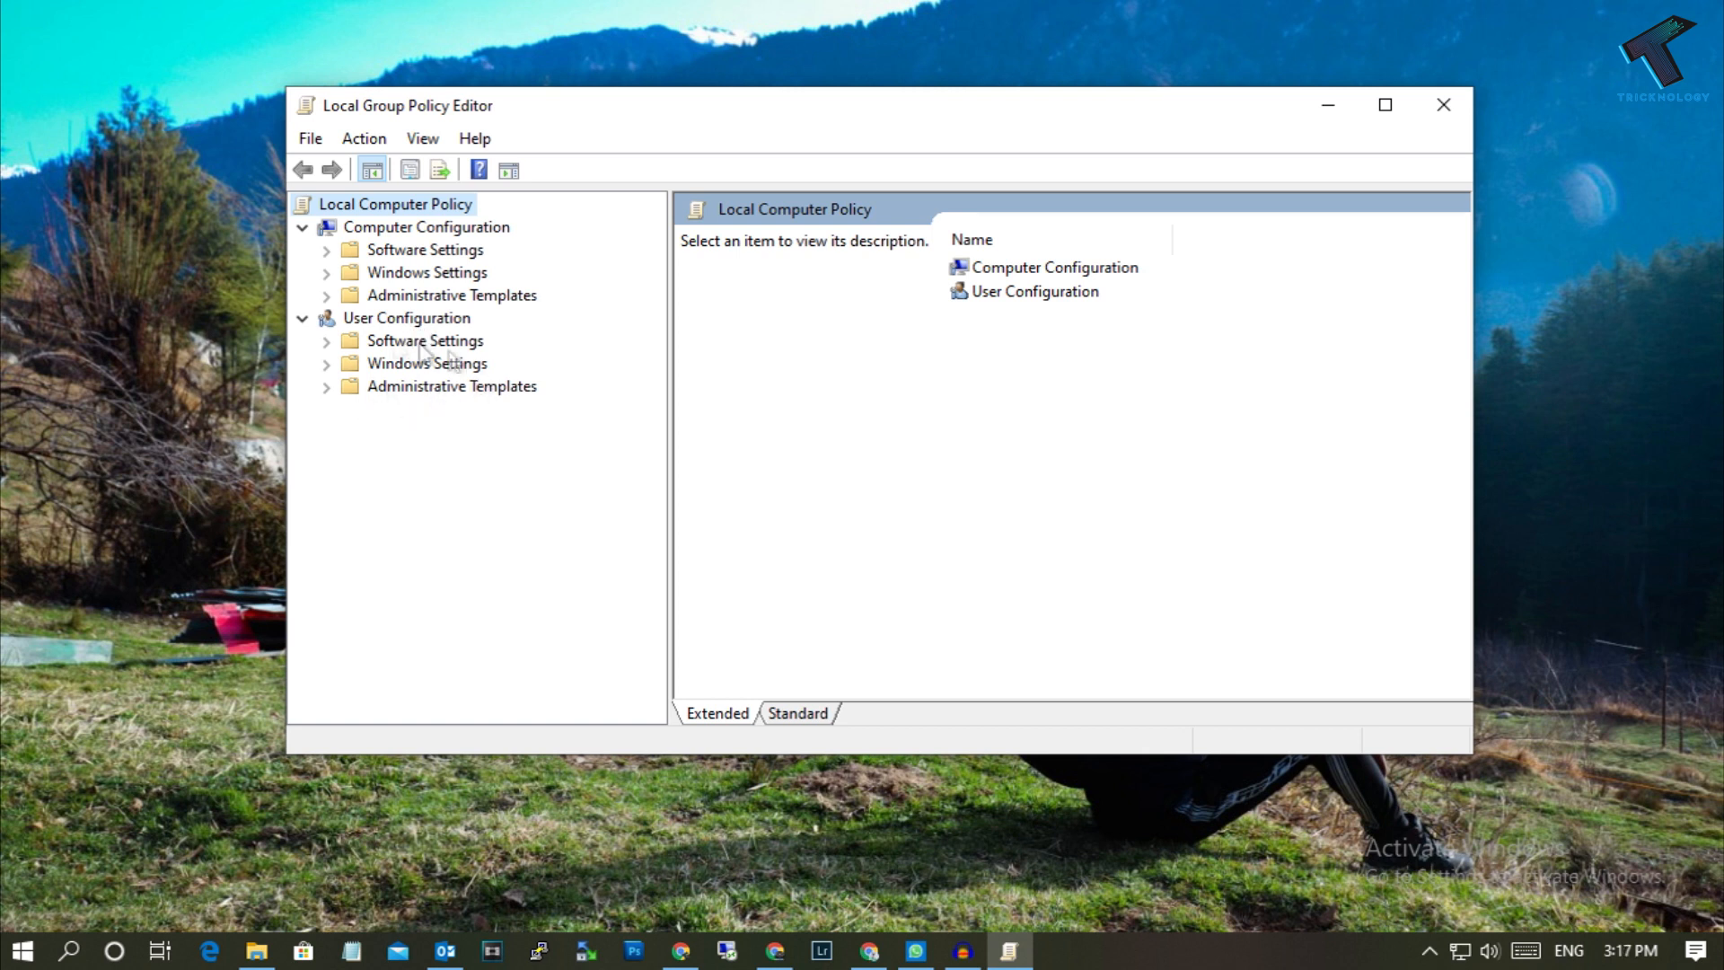
mouse_move(317, 401)
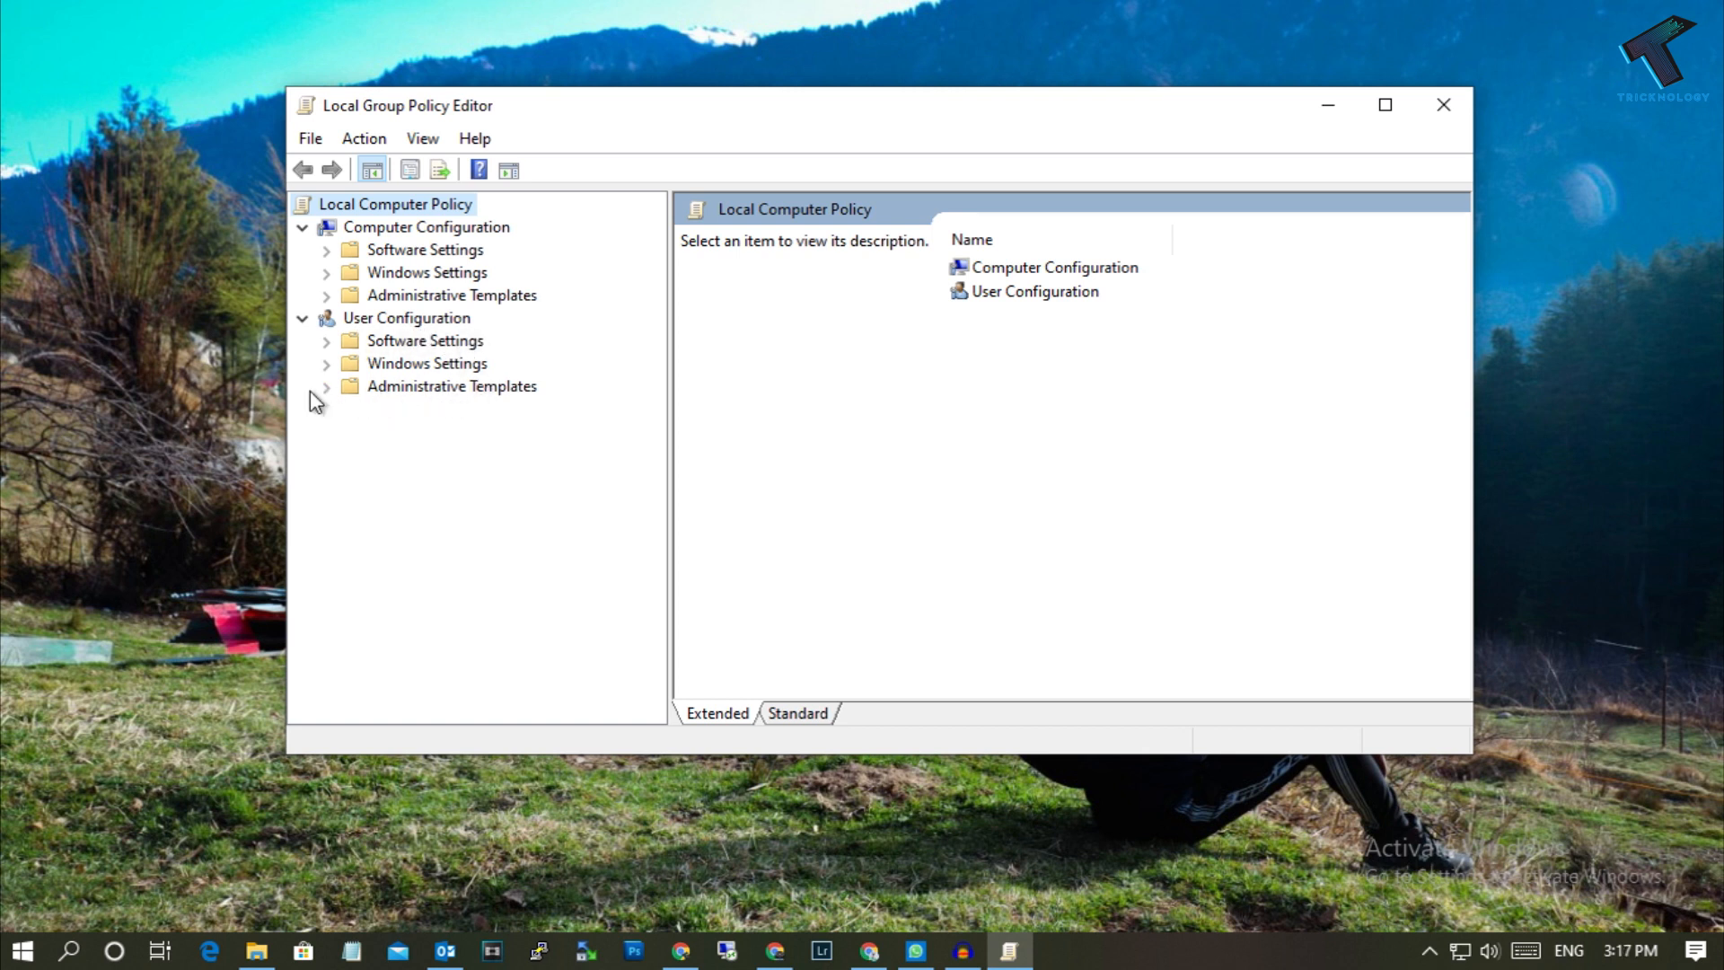
click(327, 386)
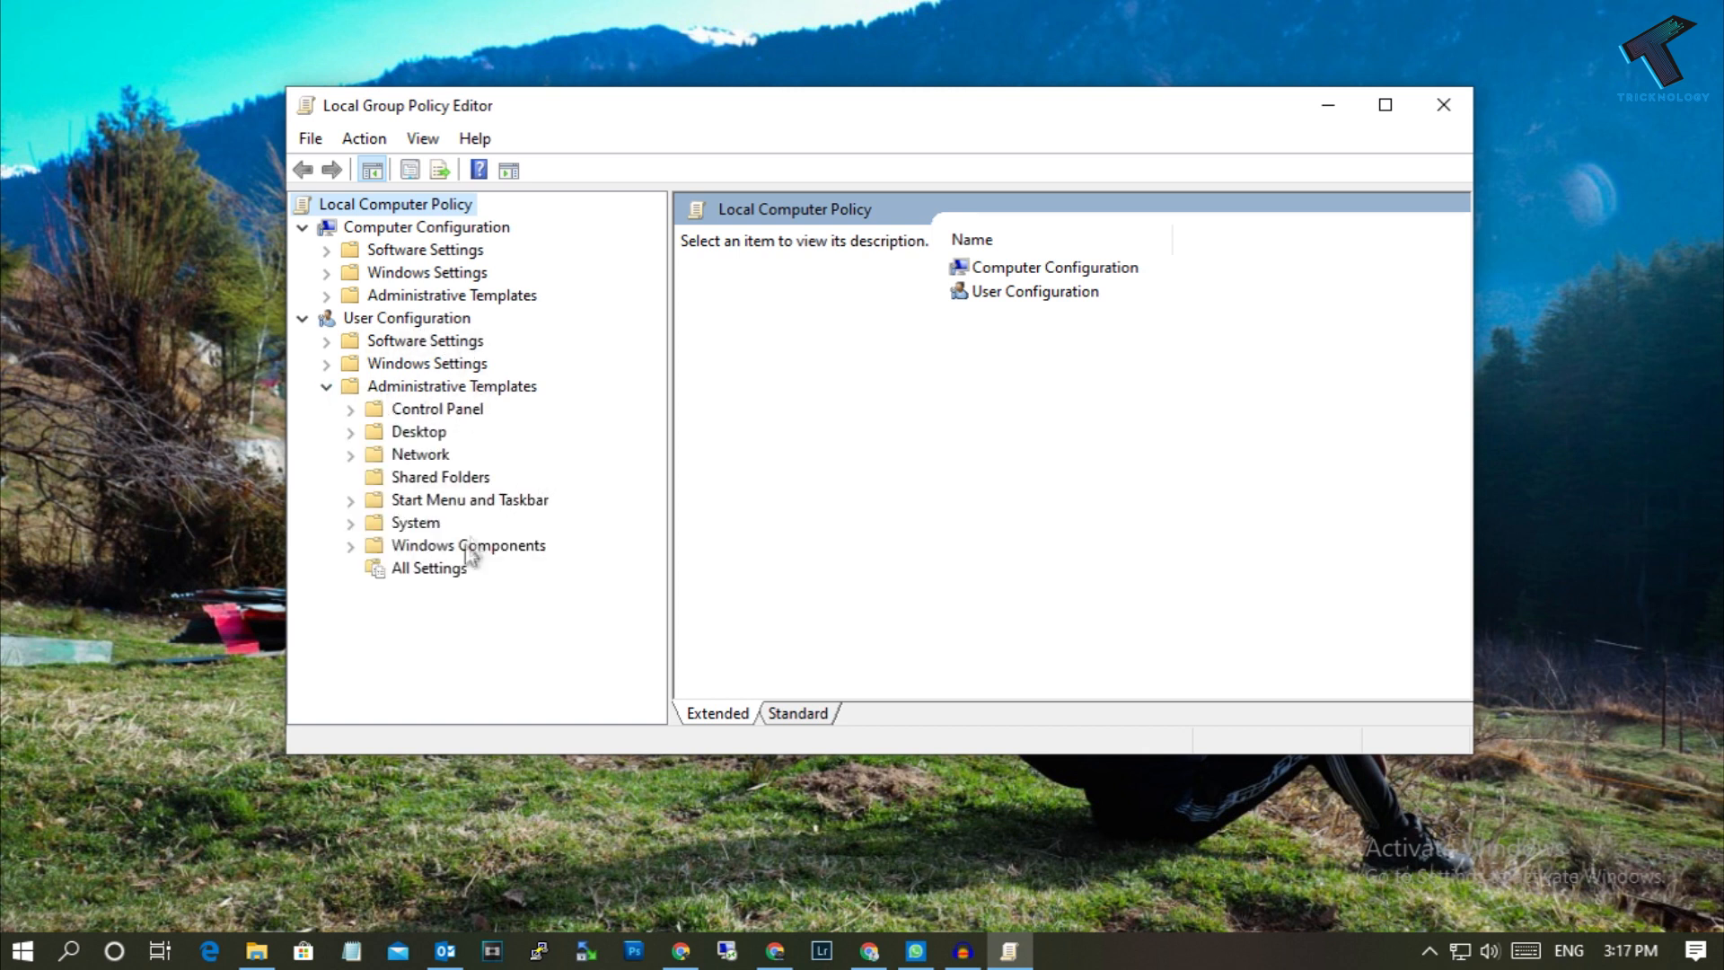
mouse_move(461, 555)
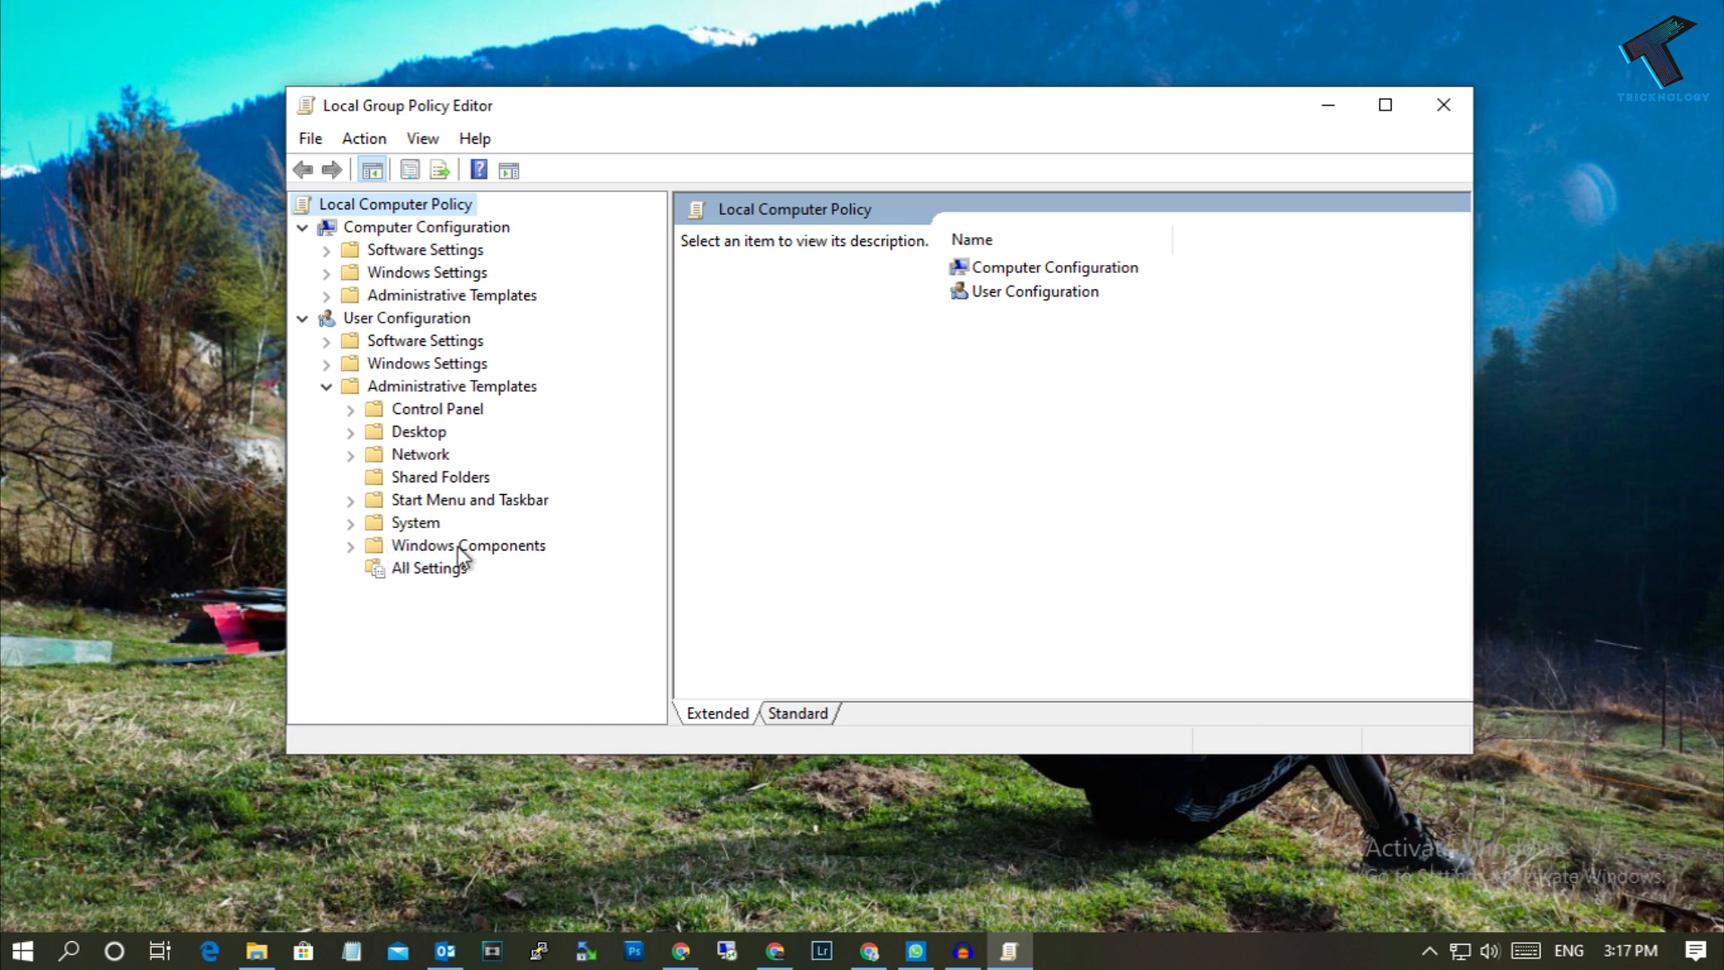
mouse_move(445, 589)
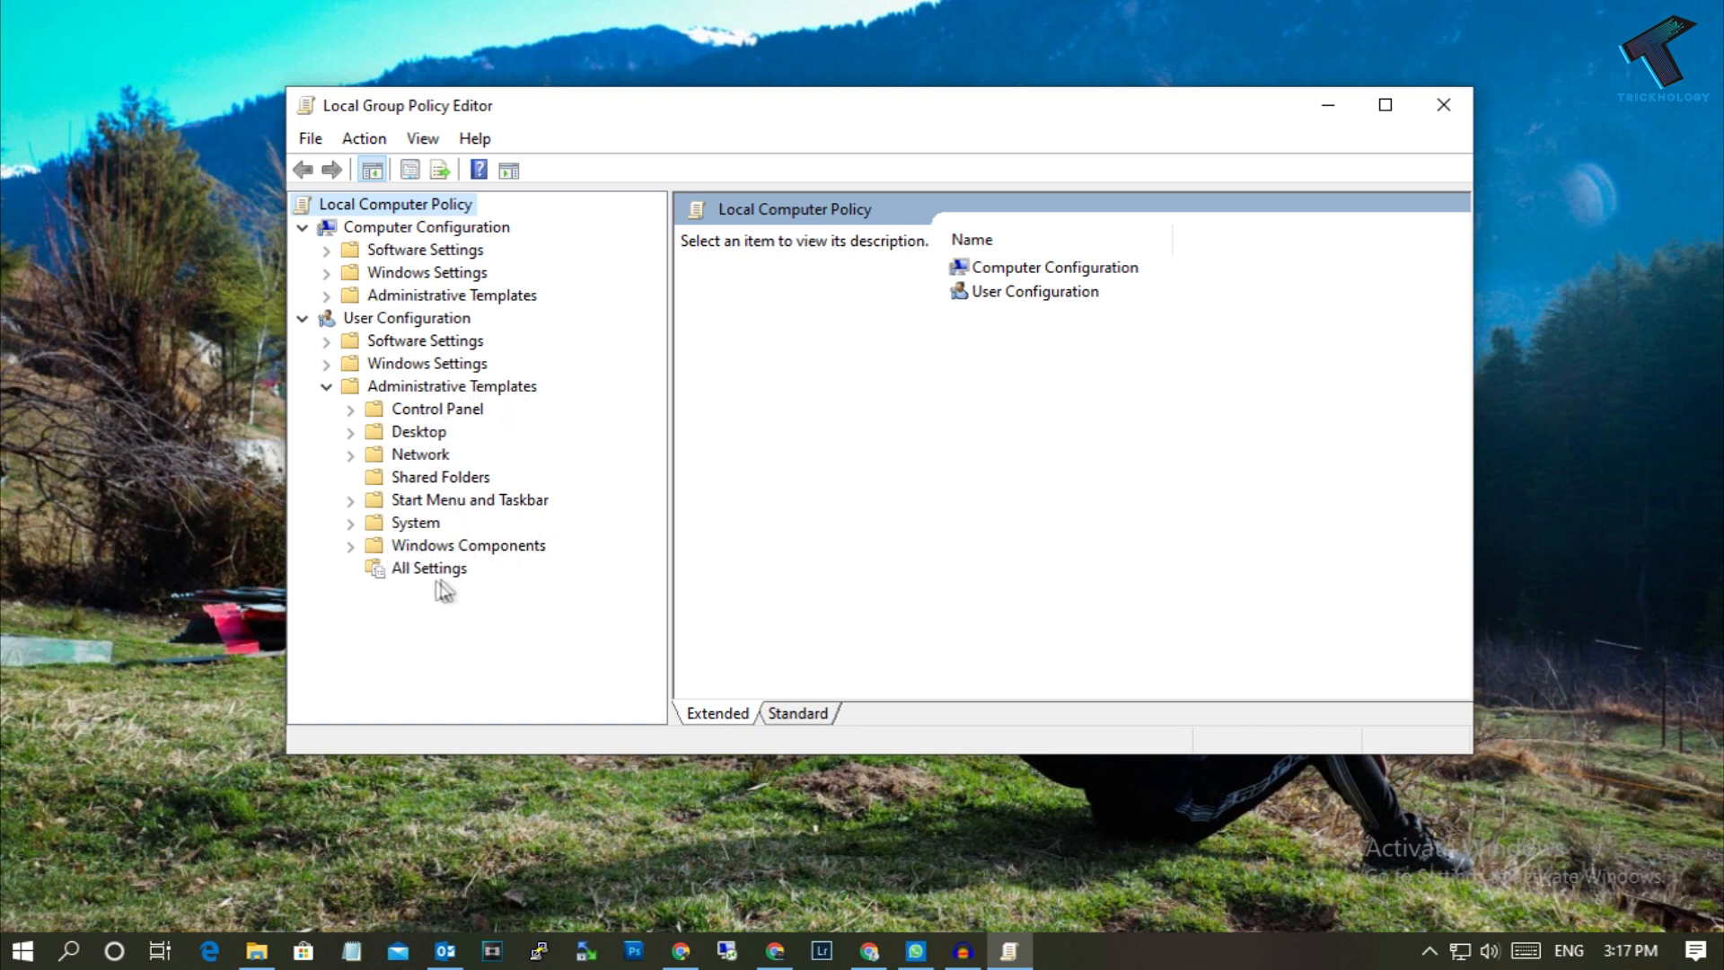
click(350, 544)
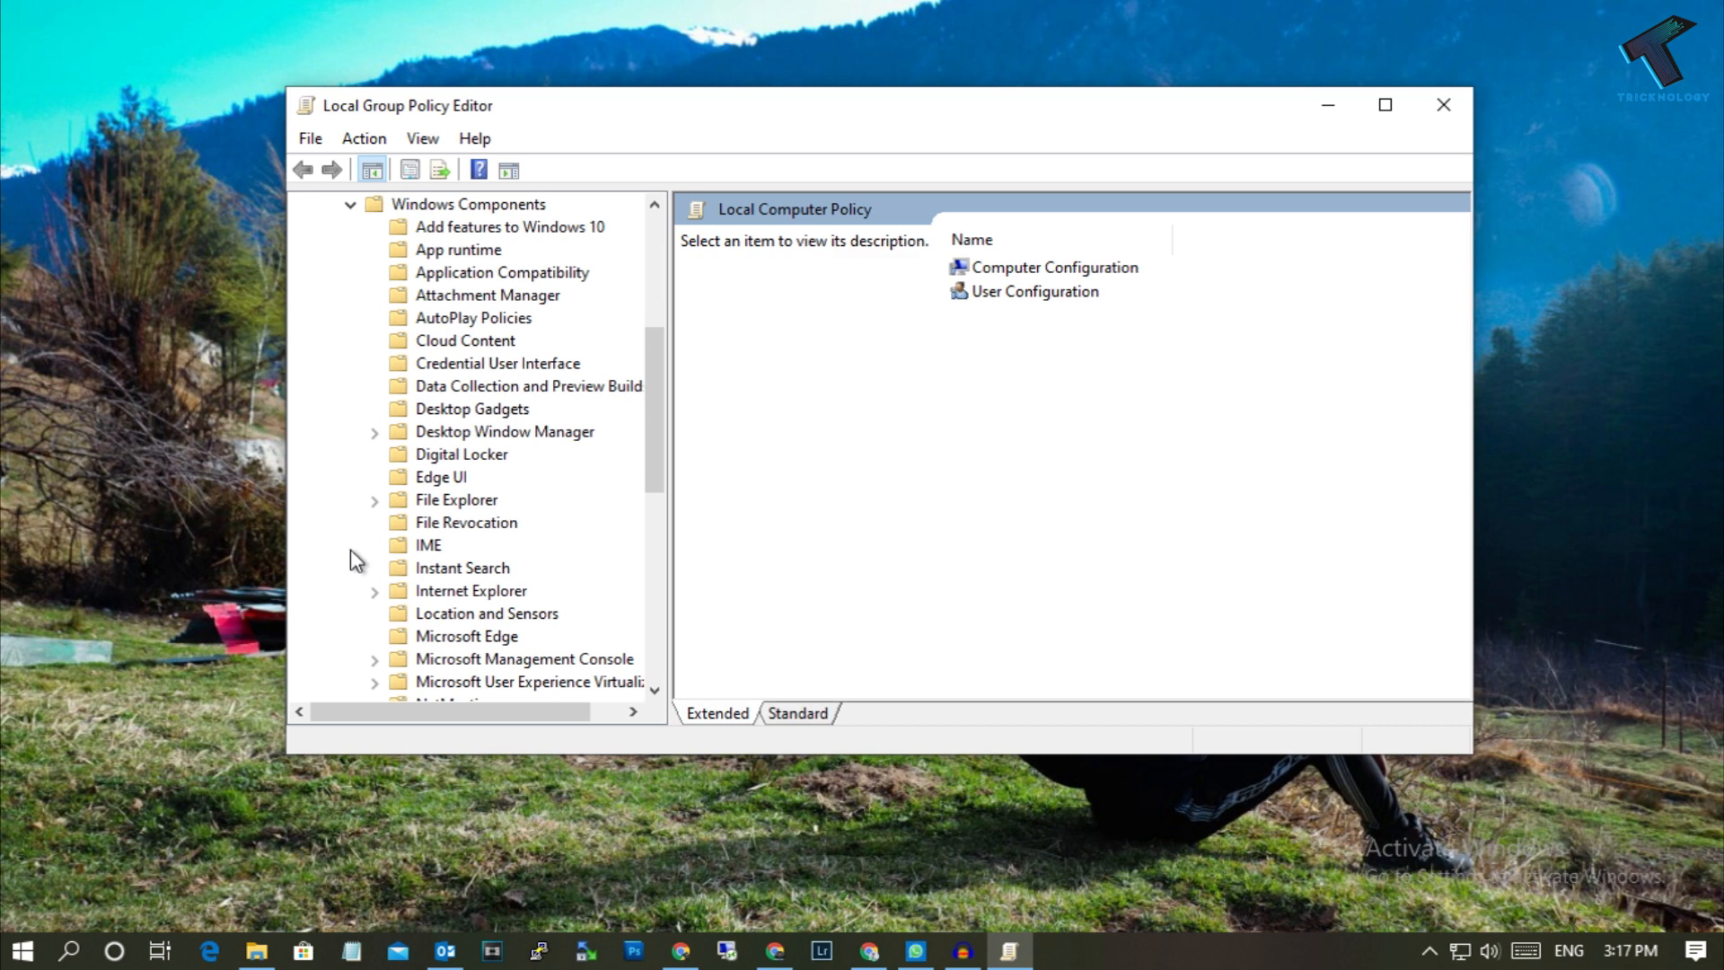
scroll(down, 3)
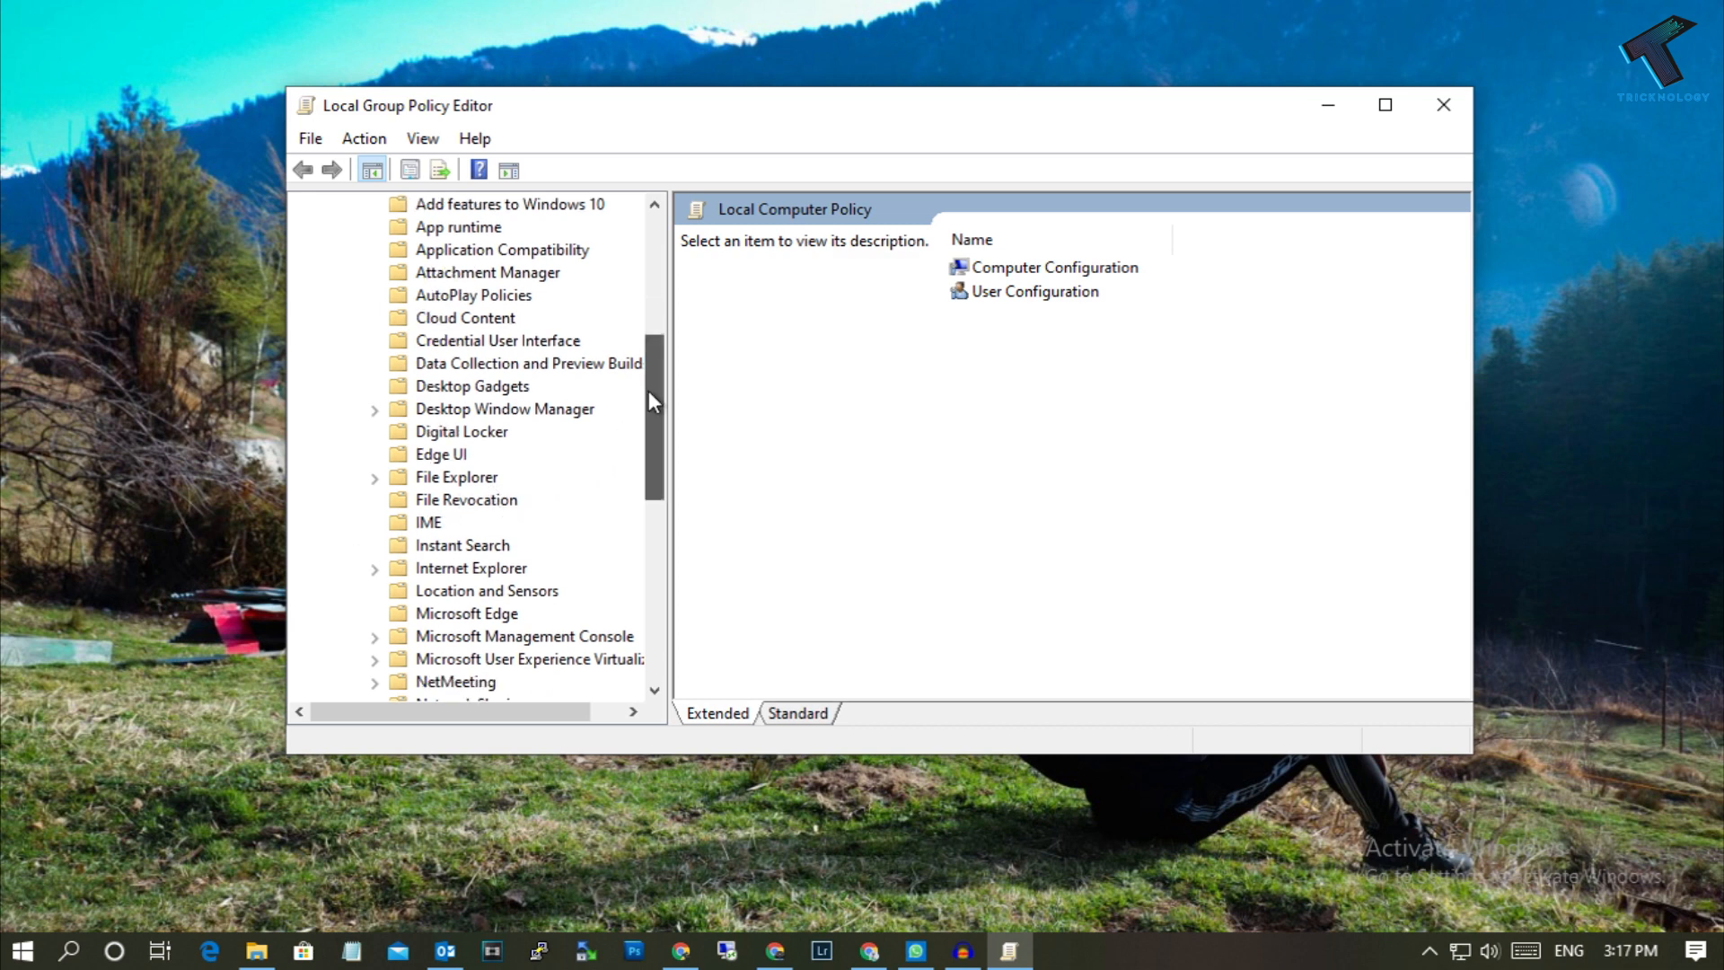
scroll(down, 3)
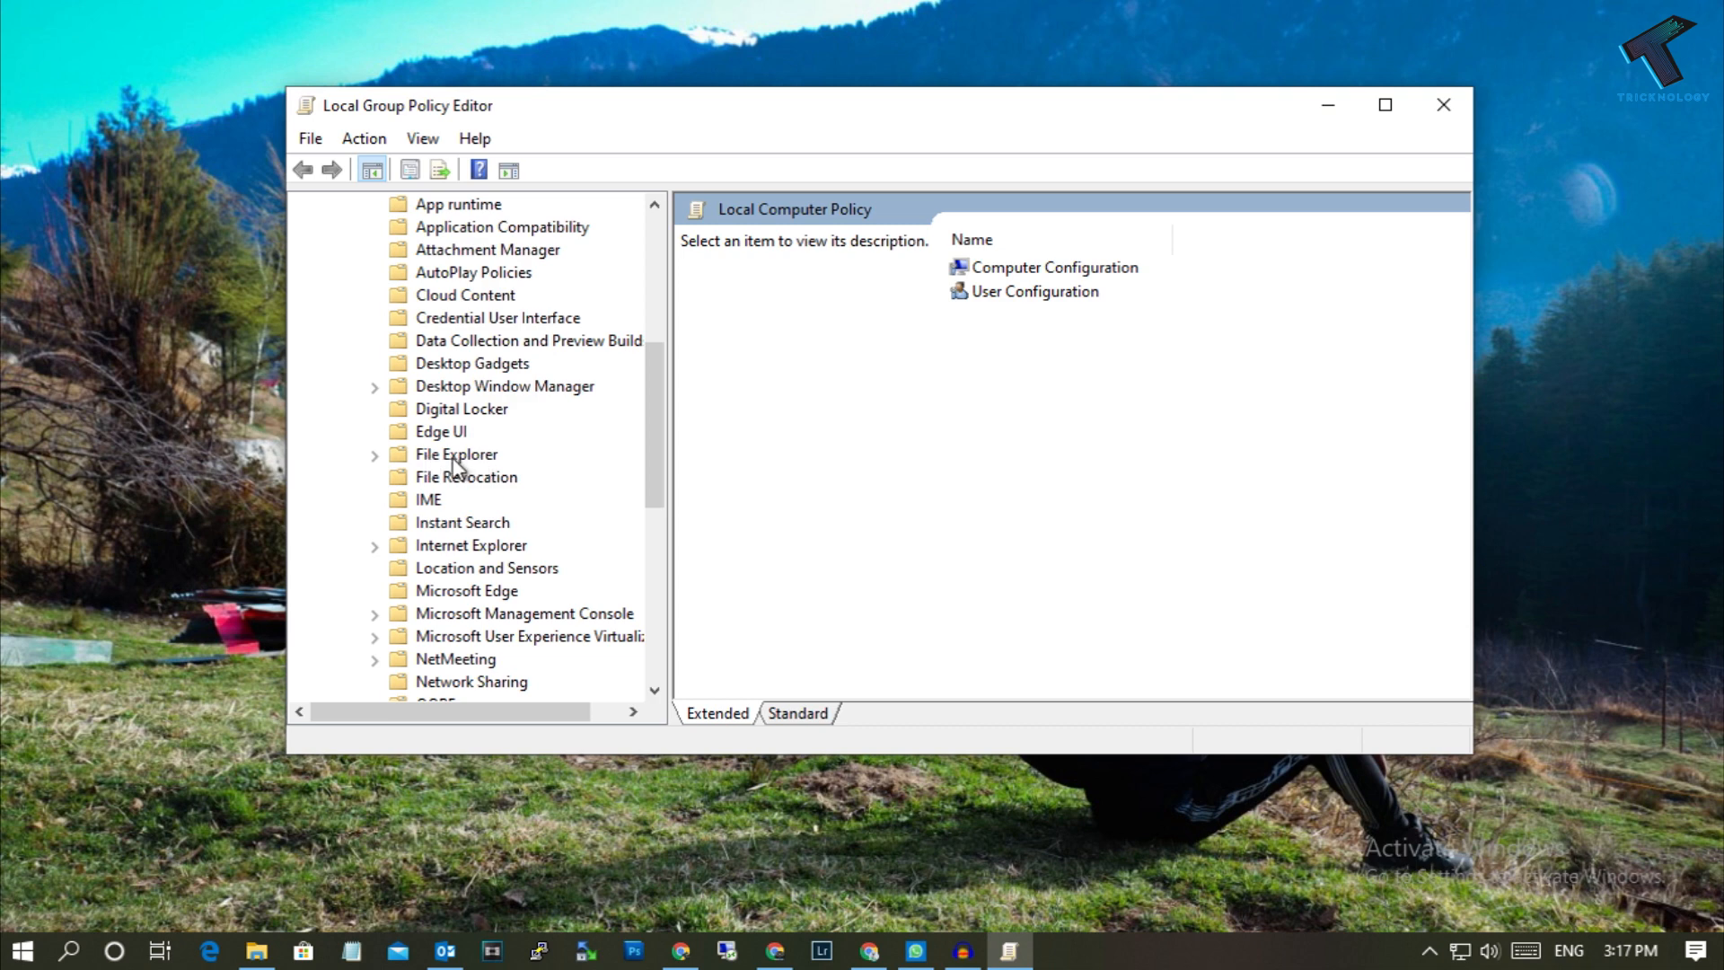
click(456, 453)
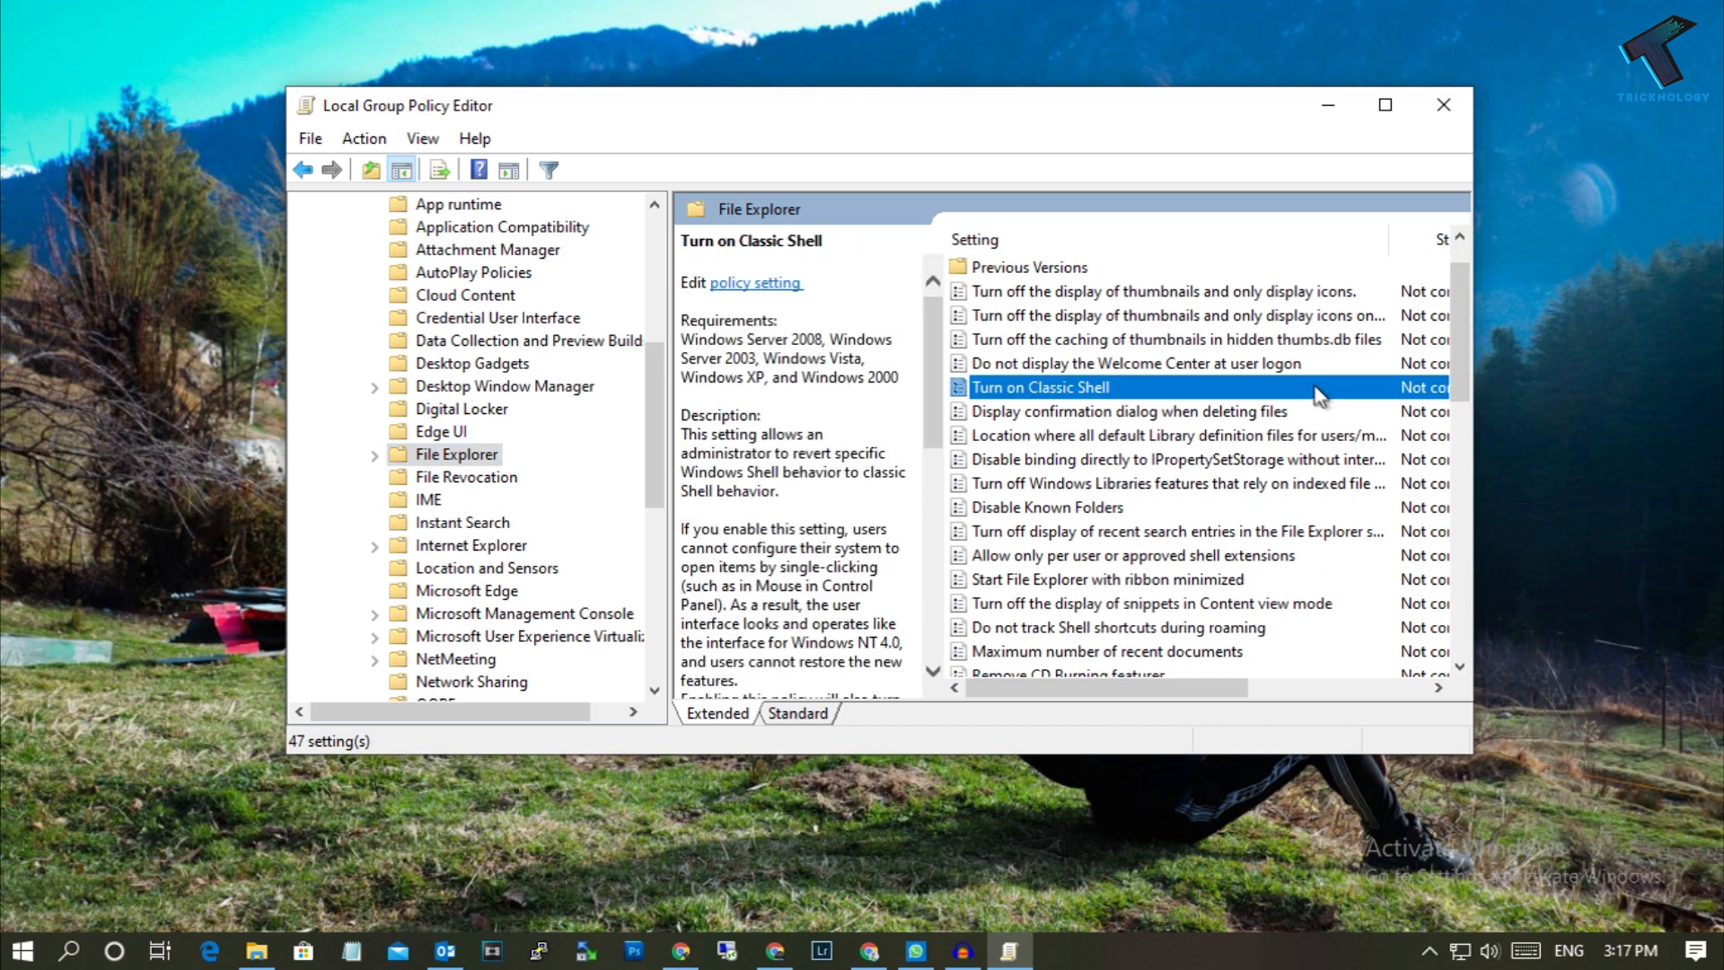
click(1117, 411)
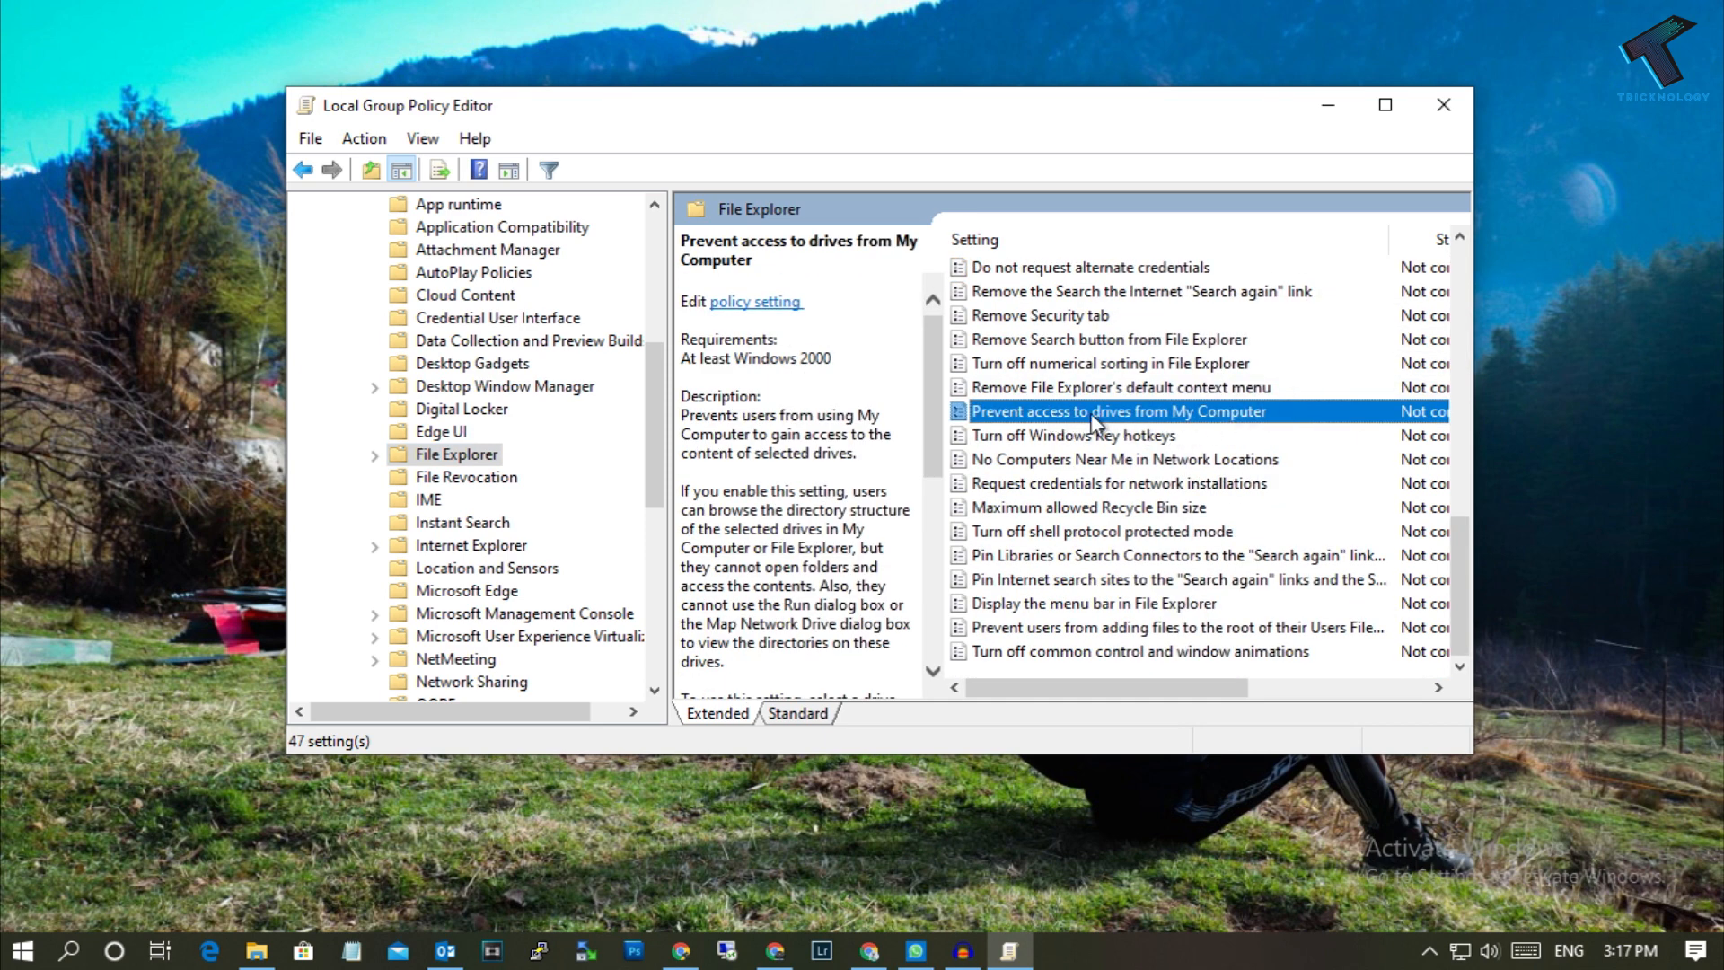
mouse_move(1160, 435)
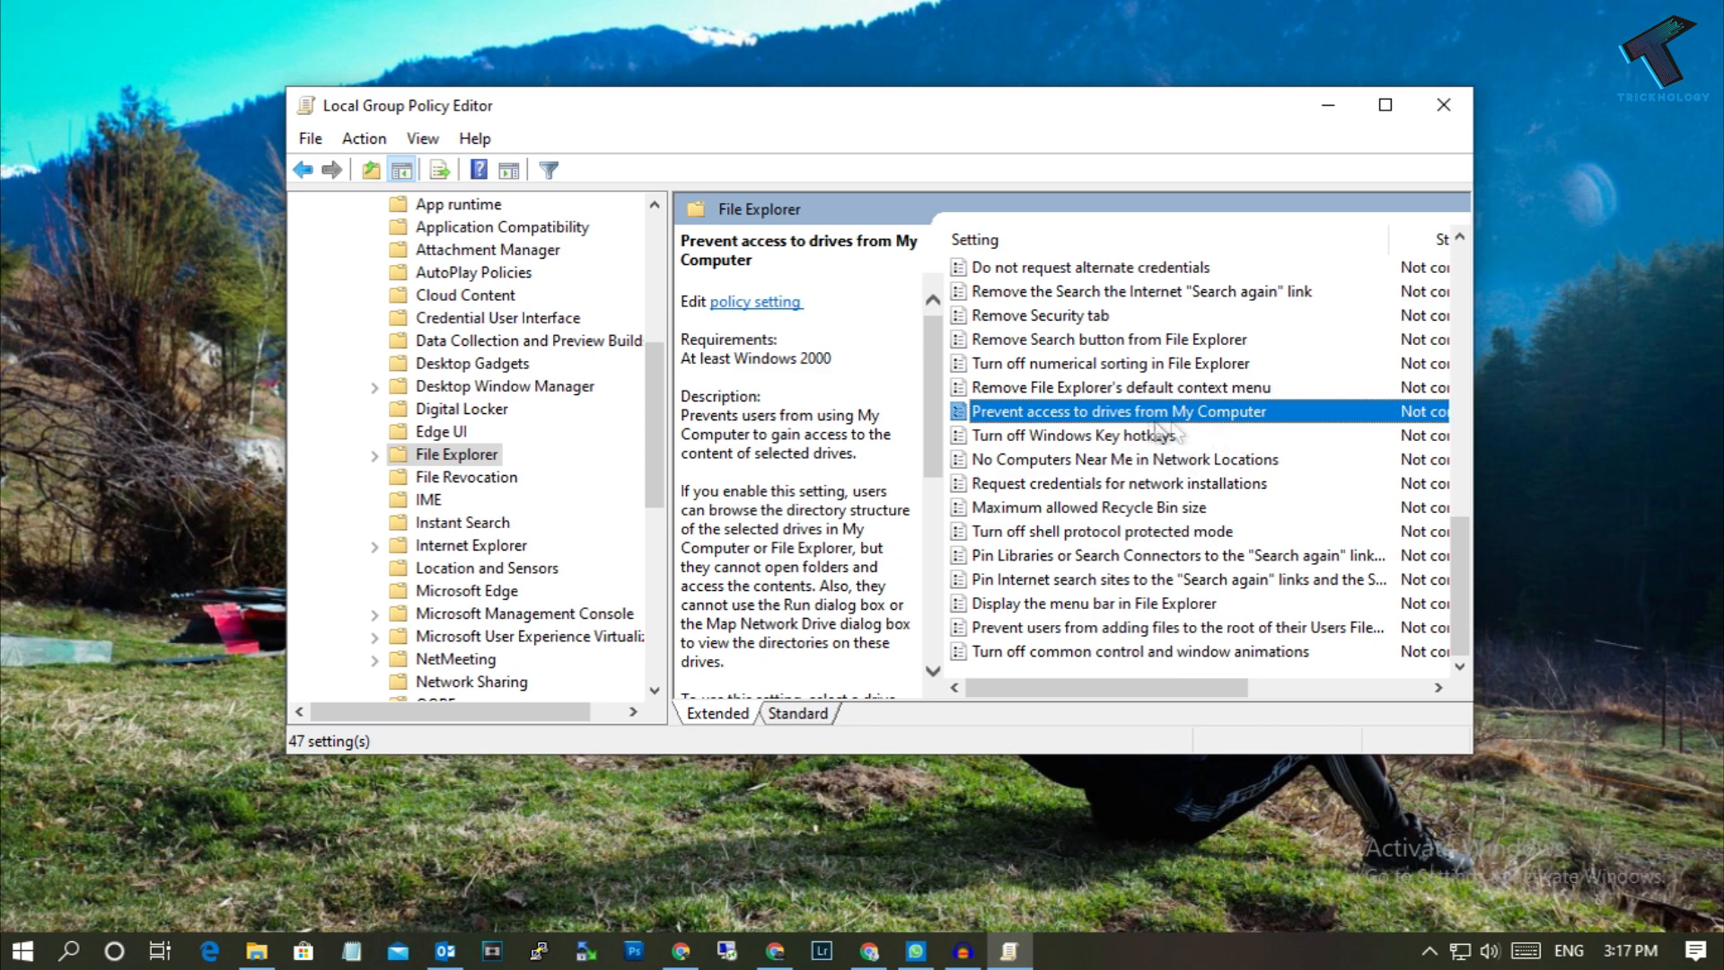
mouse_move(1121, 420)
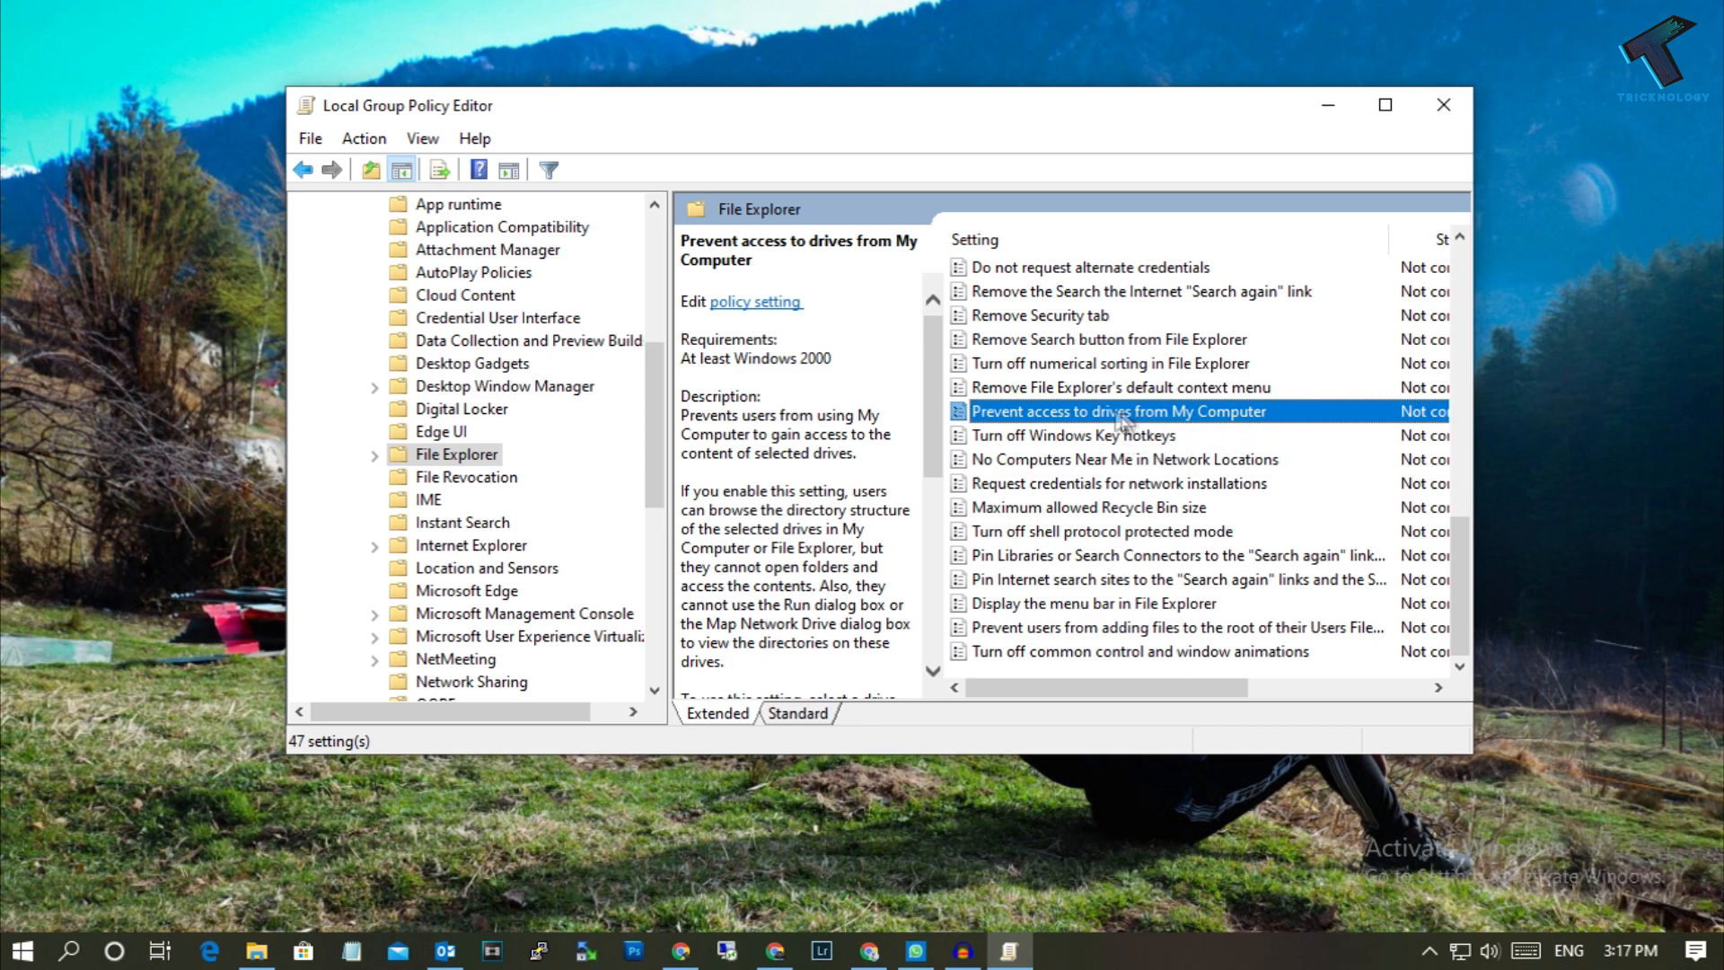
Enable 'Prevent access to drives from My Computer' and browse the drive combination list for 'Restrict D drive only'.
double_click(1118, 410)
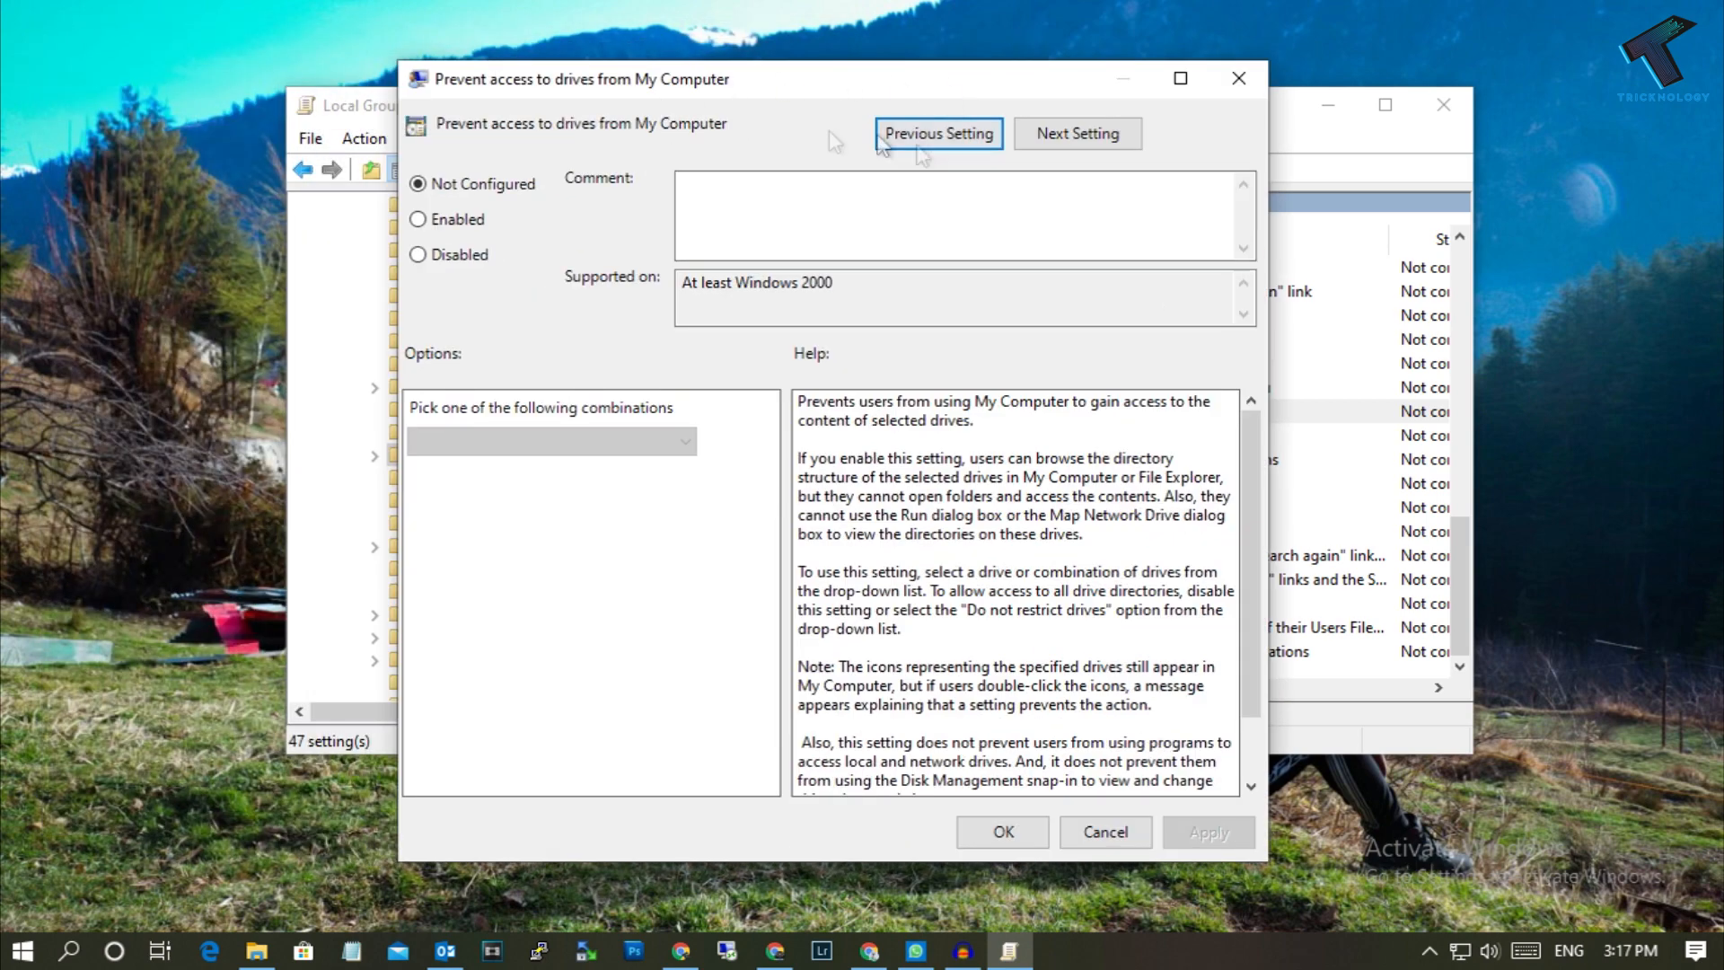
click(417, 220)
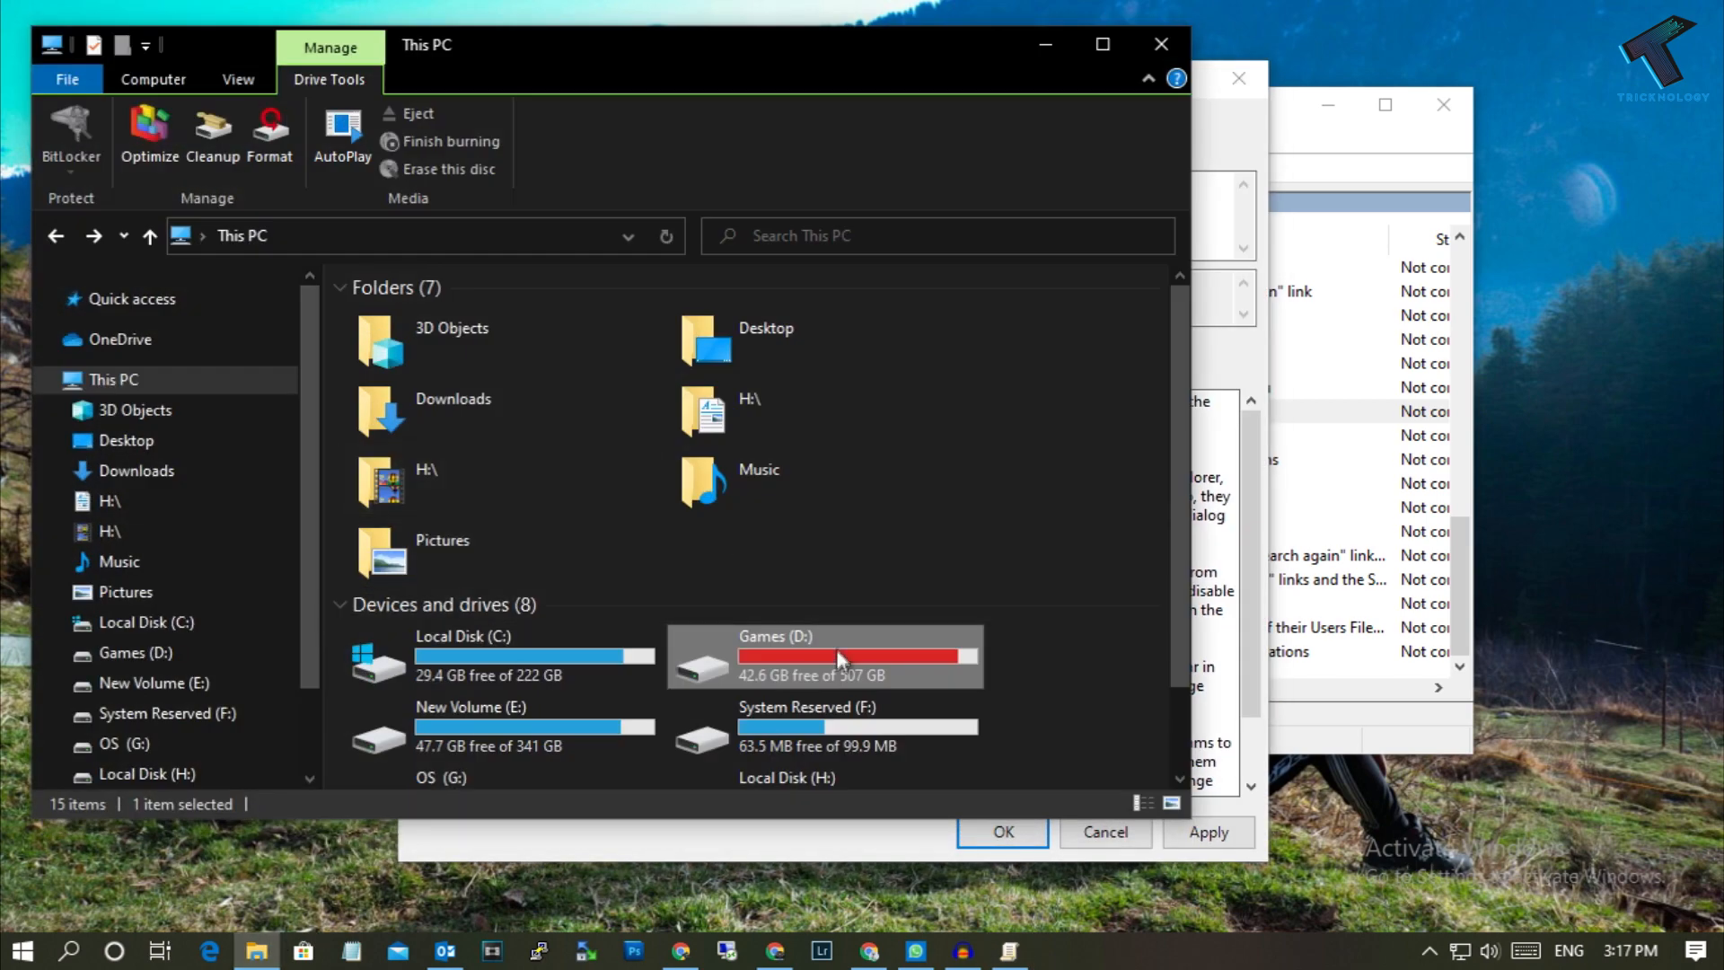
click(152, 79)
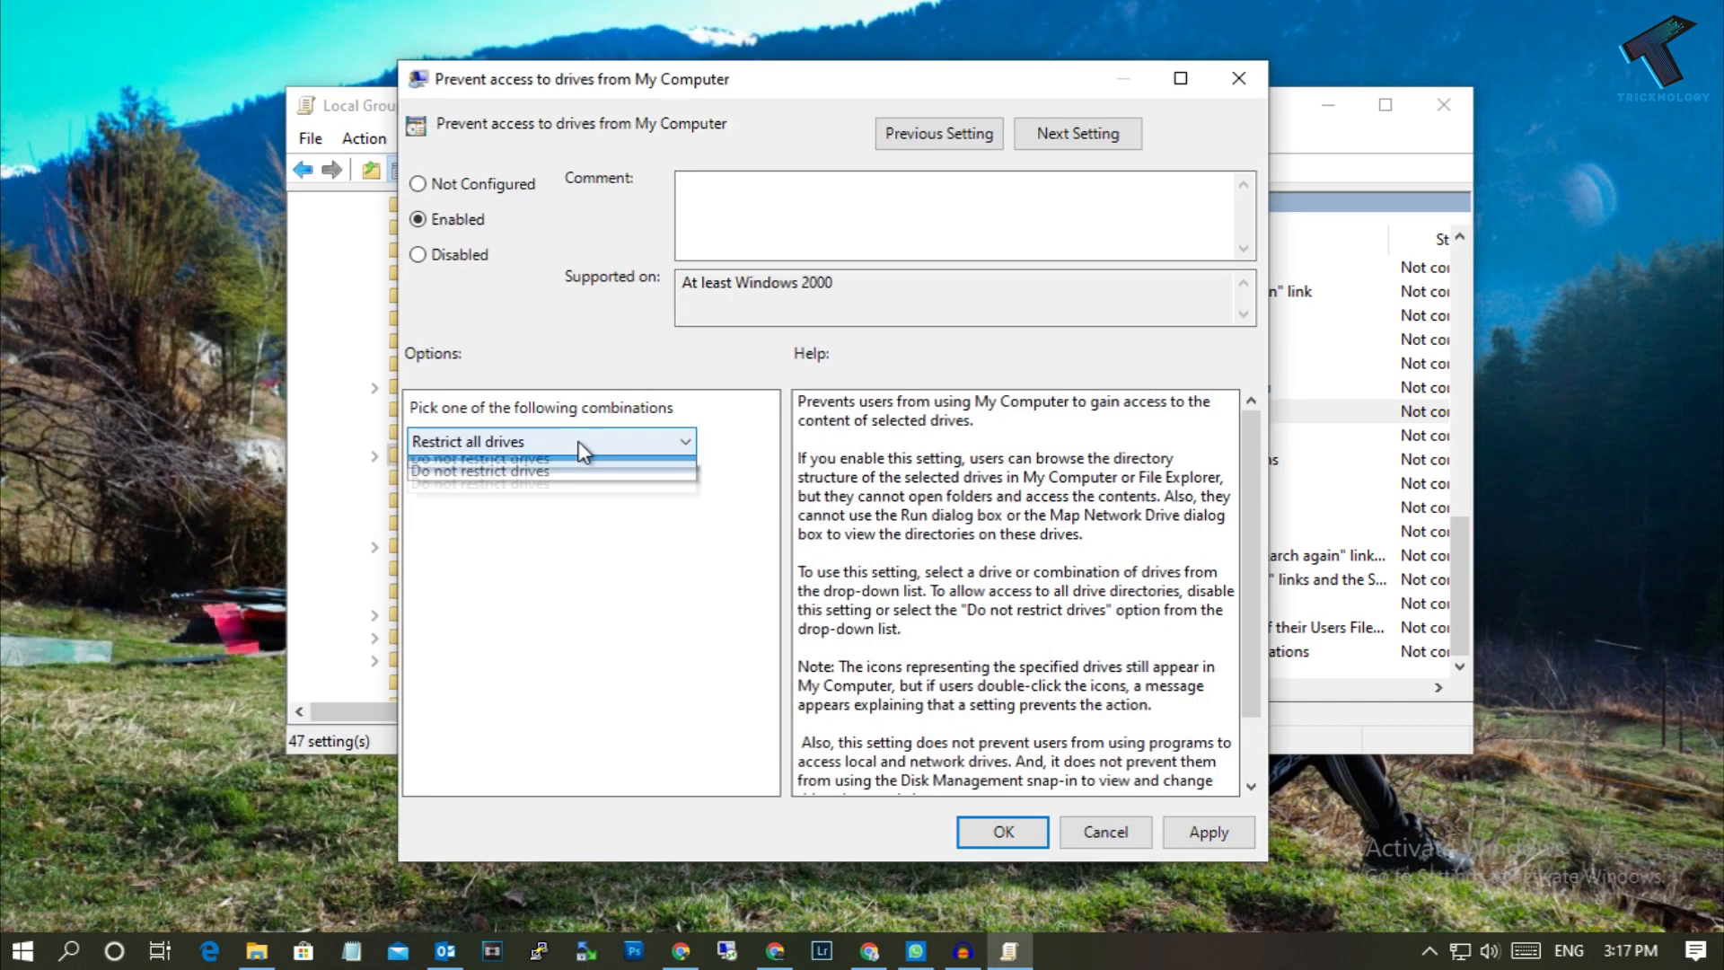
click(549, 441)
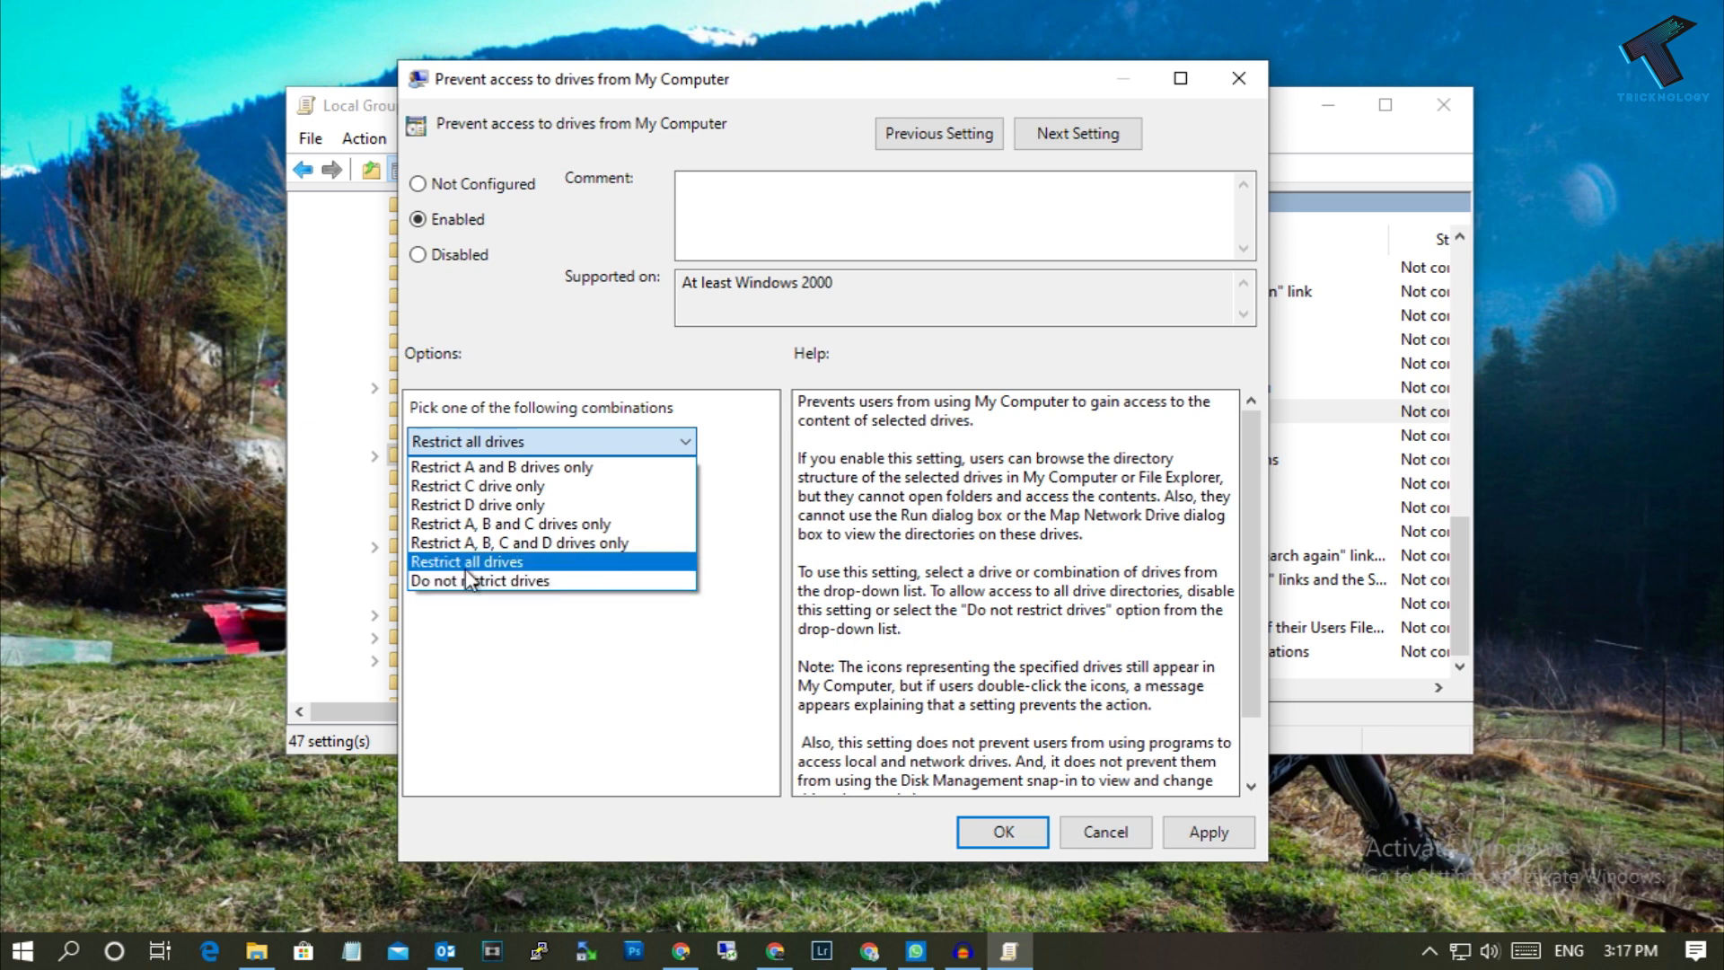
click(466, 561)
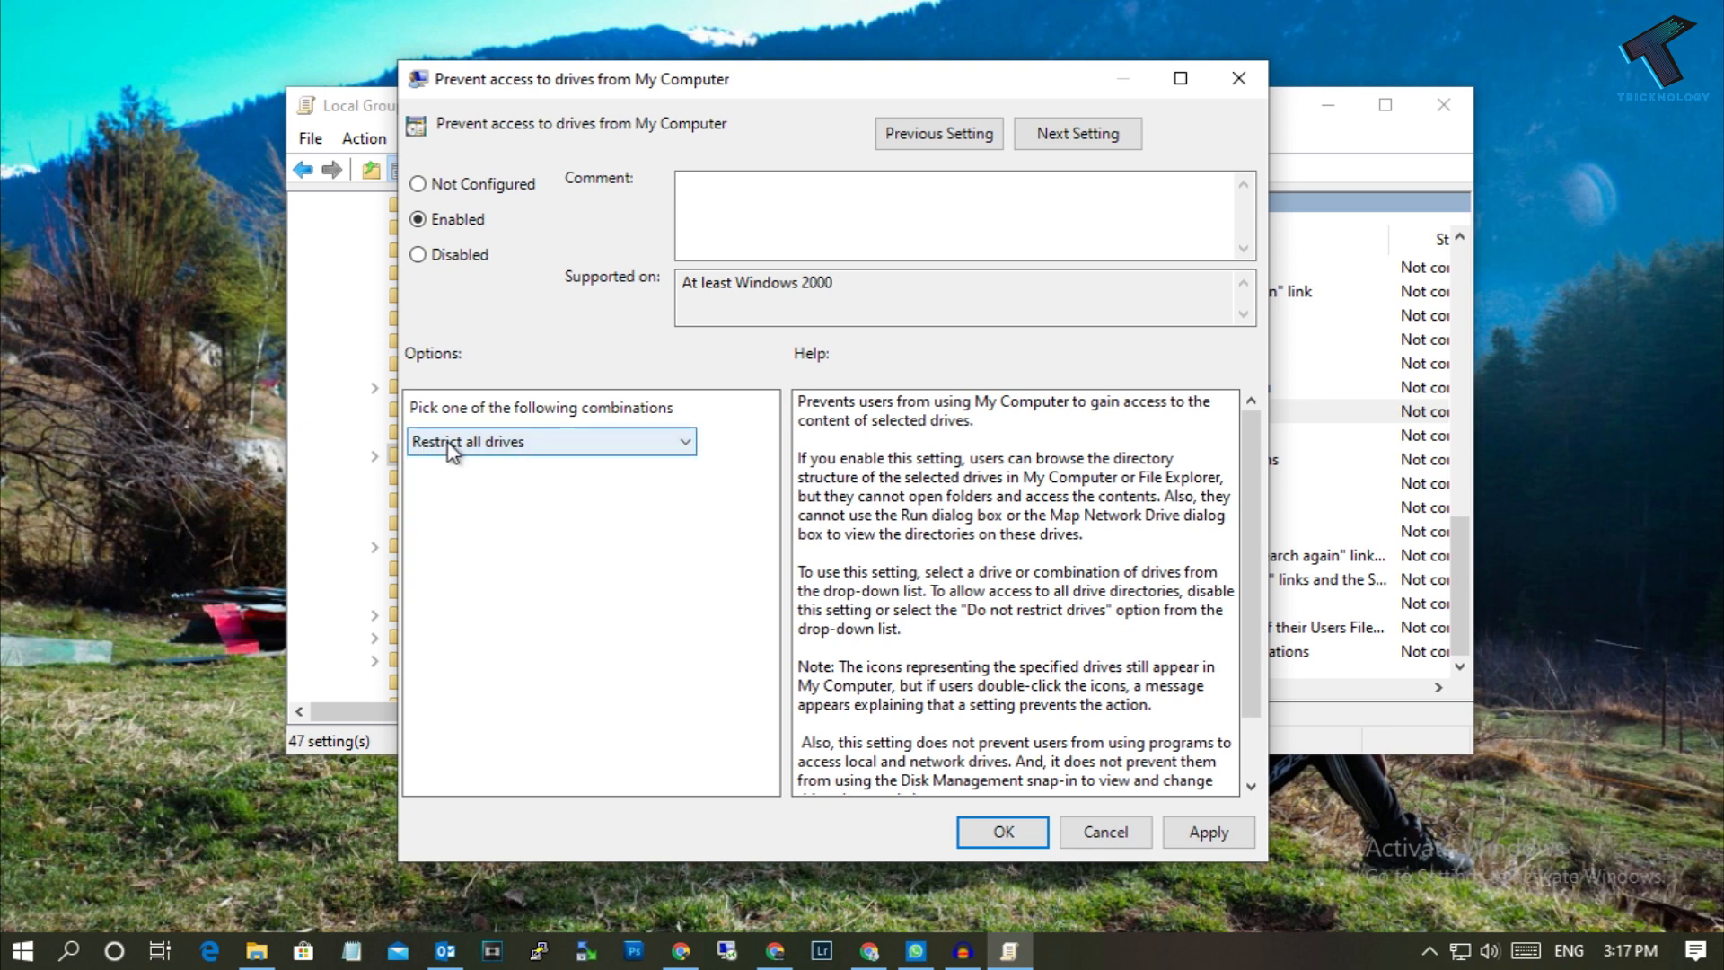
click(548, 441)
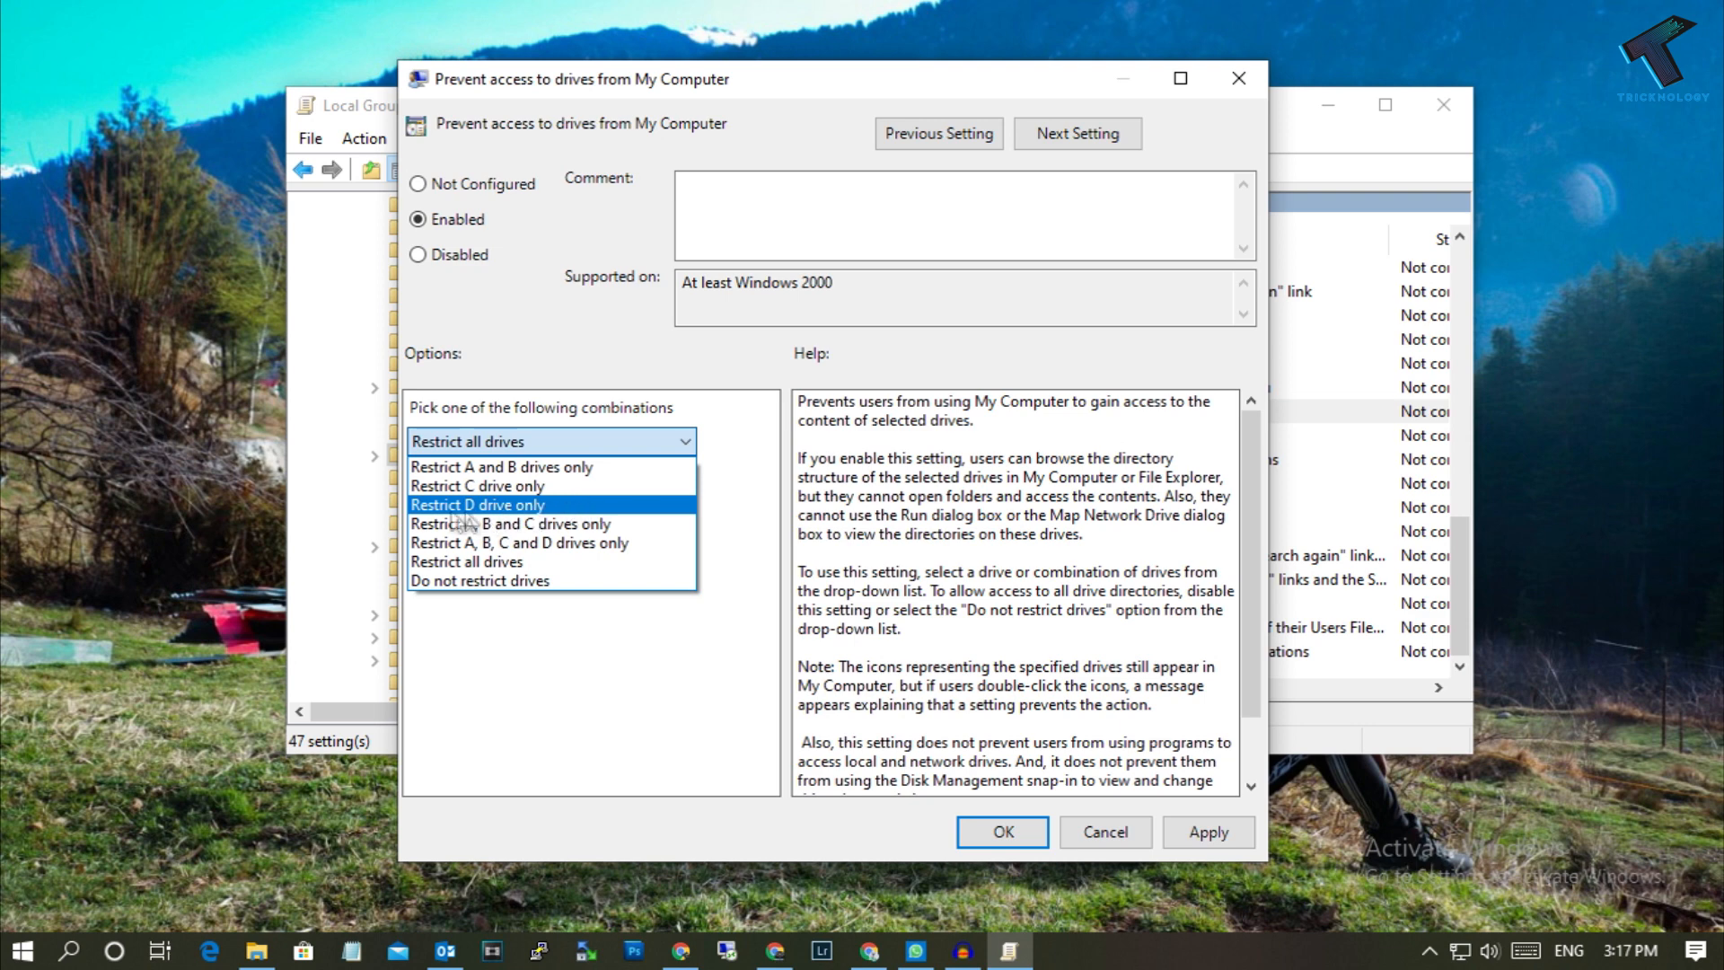
mouse_move(559, 520)
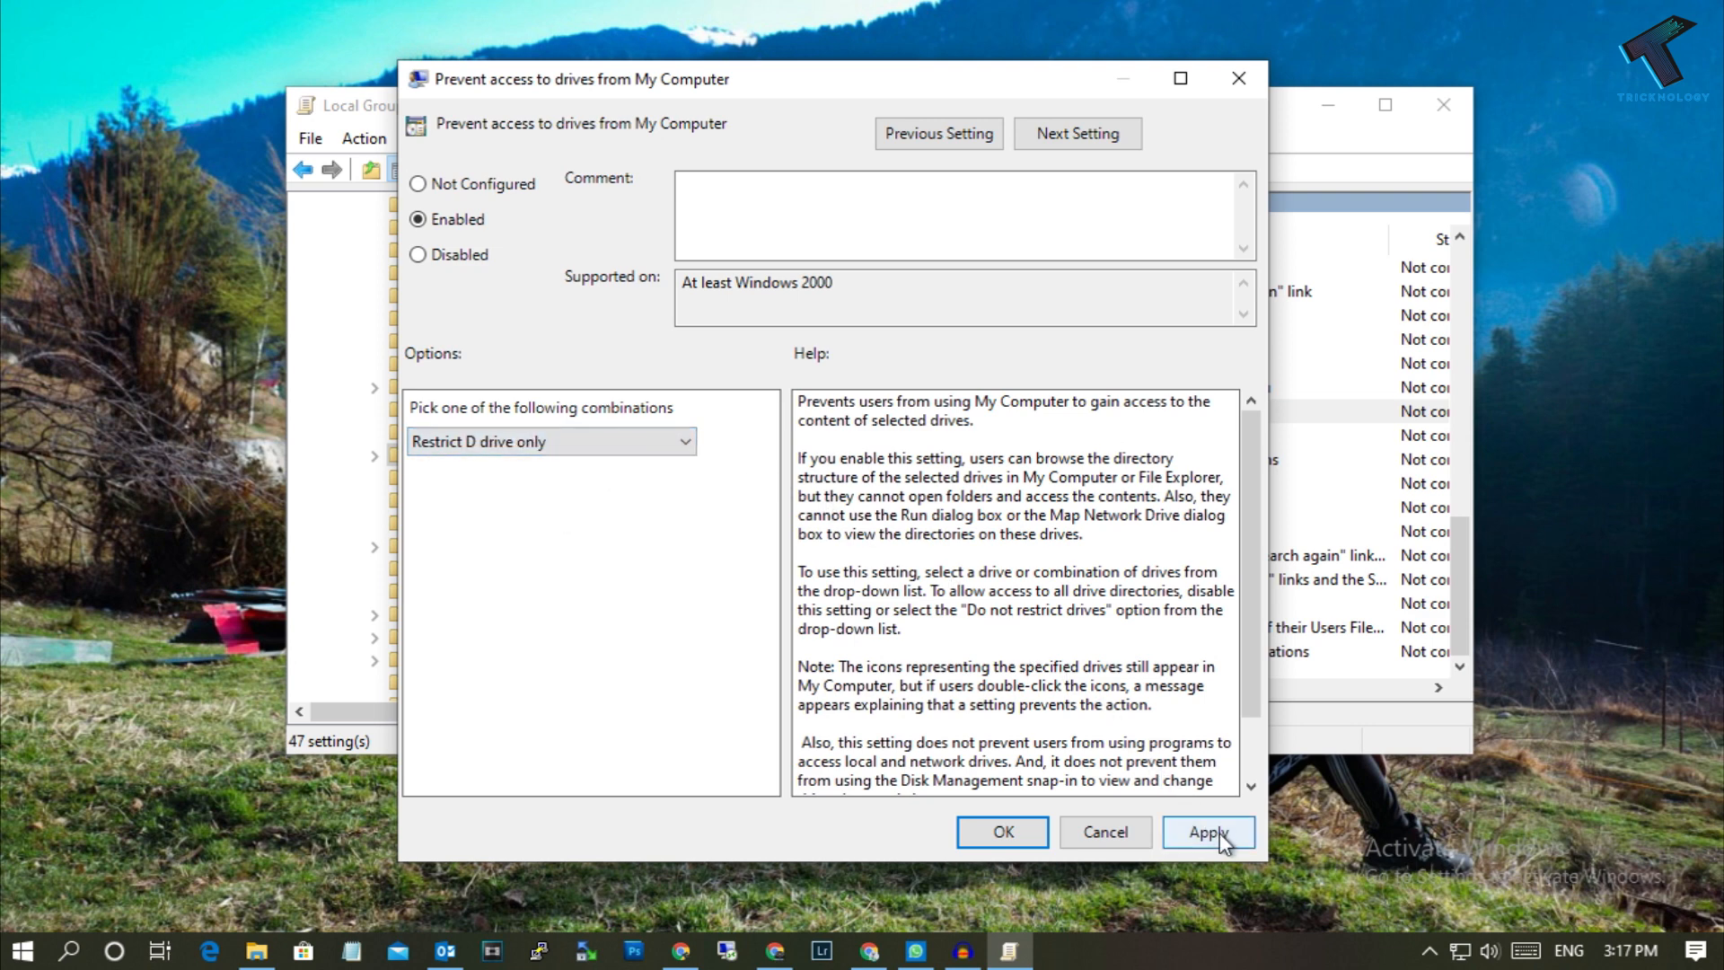
Apply the D-drive restriction, test Games (D:) in File Explorer, and dismiss the Restrictions error.
click(1207, 842)
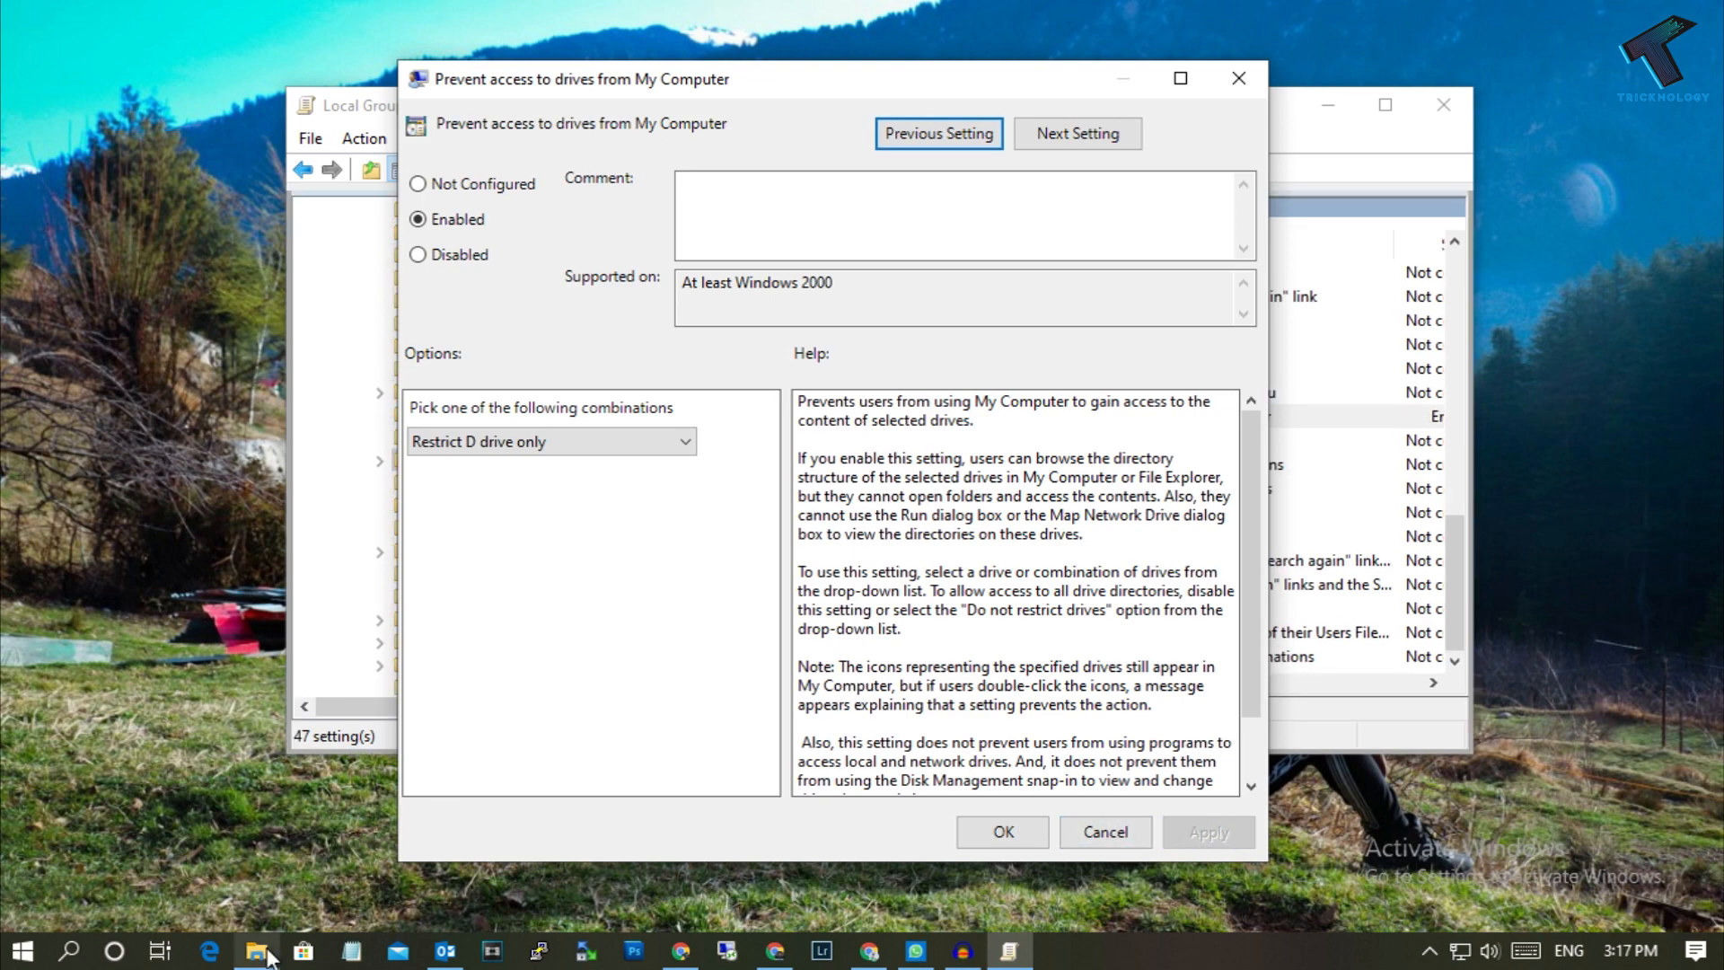
click(255, 959)
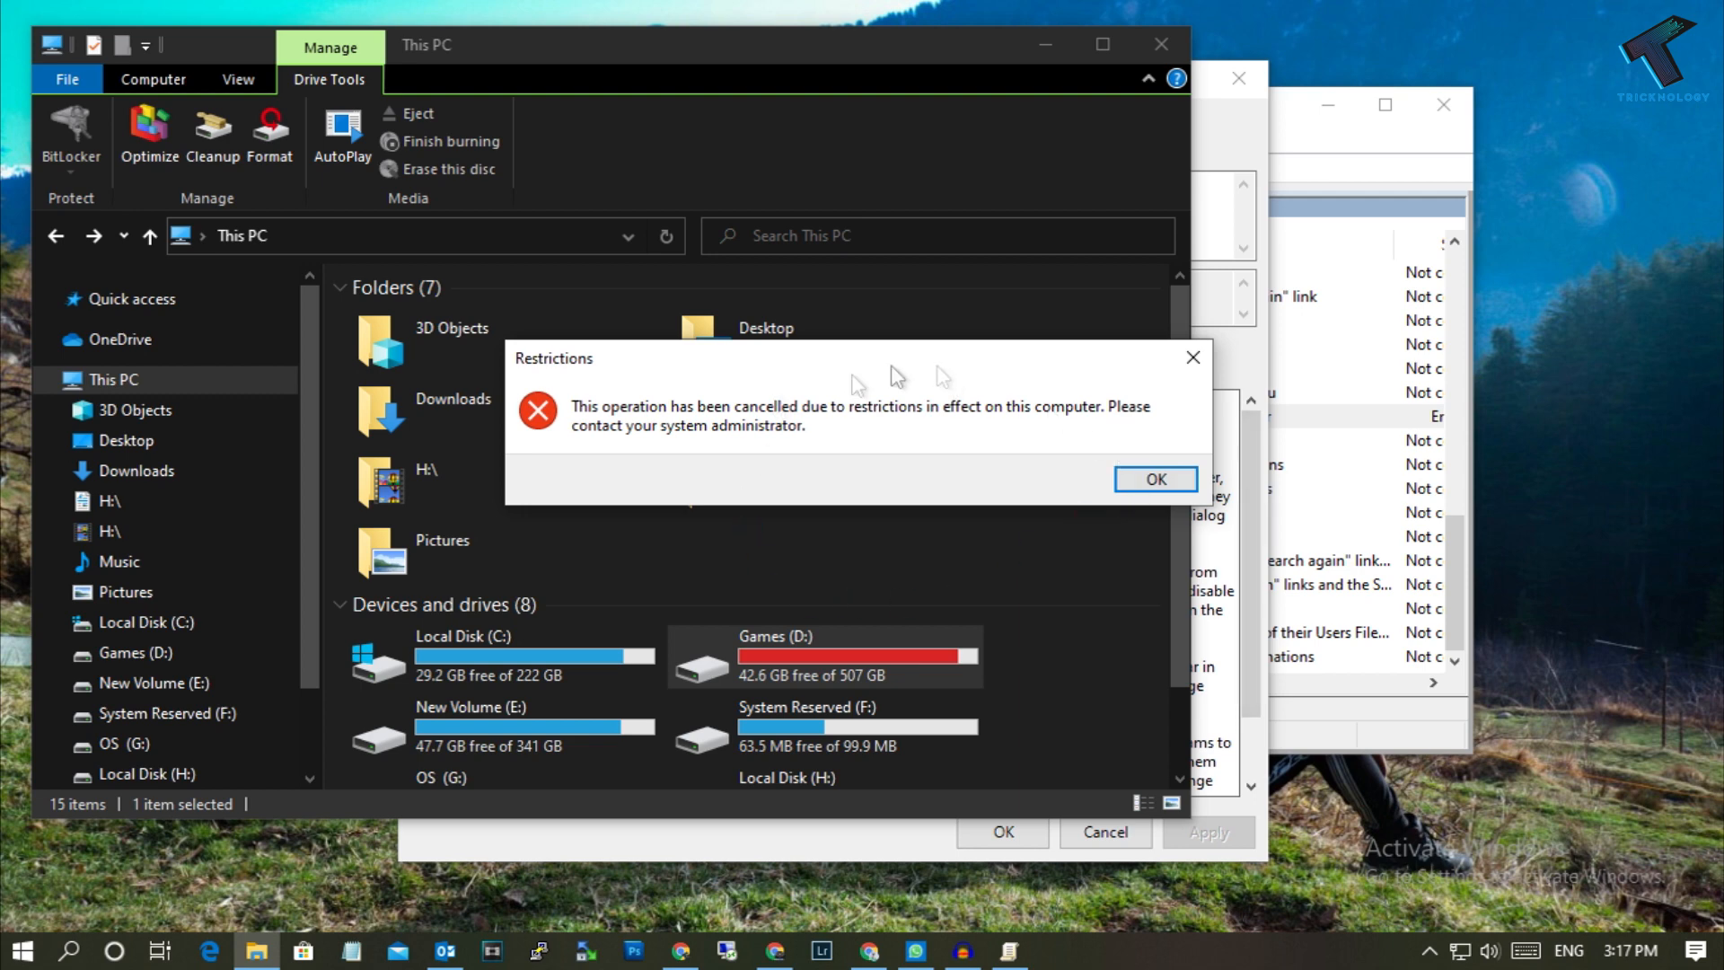
click(1155, 479)
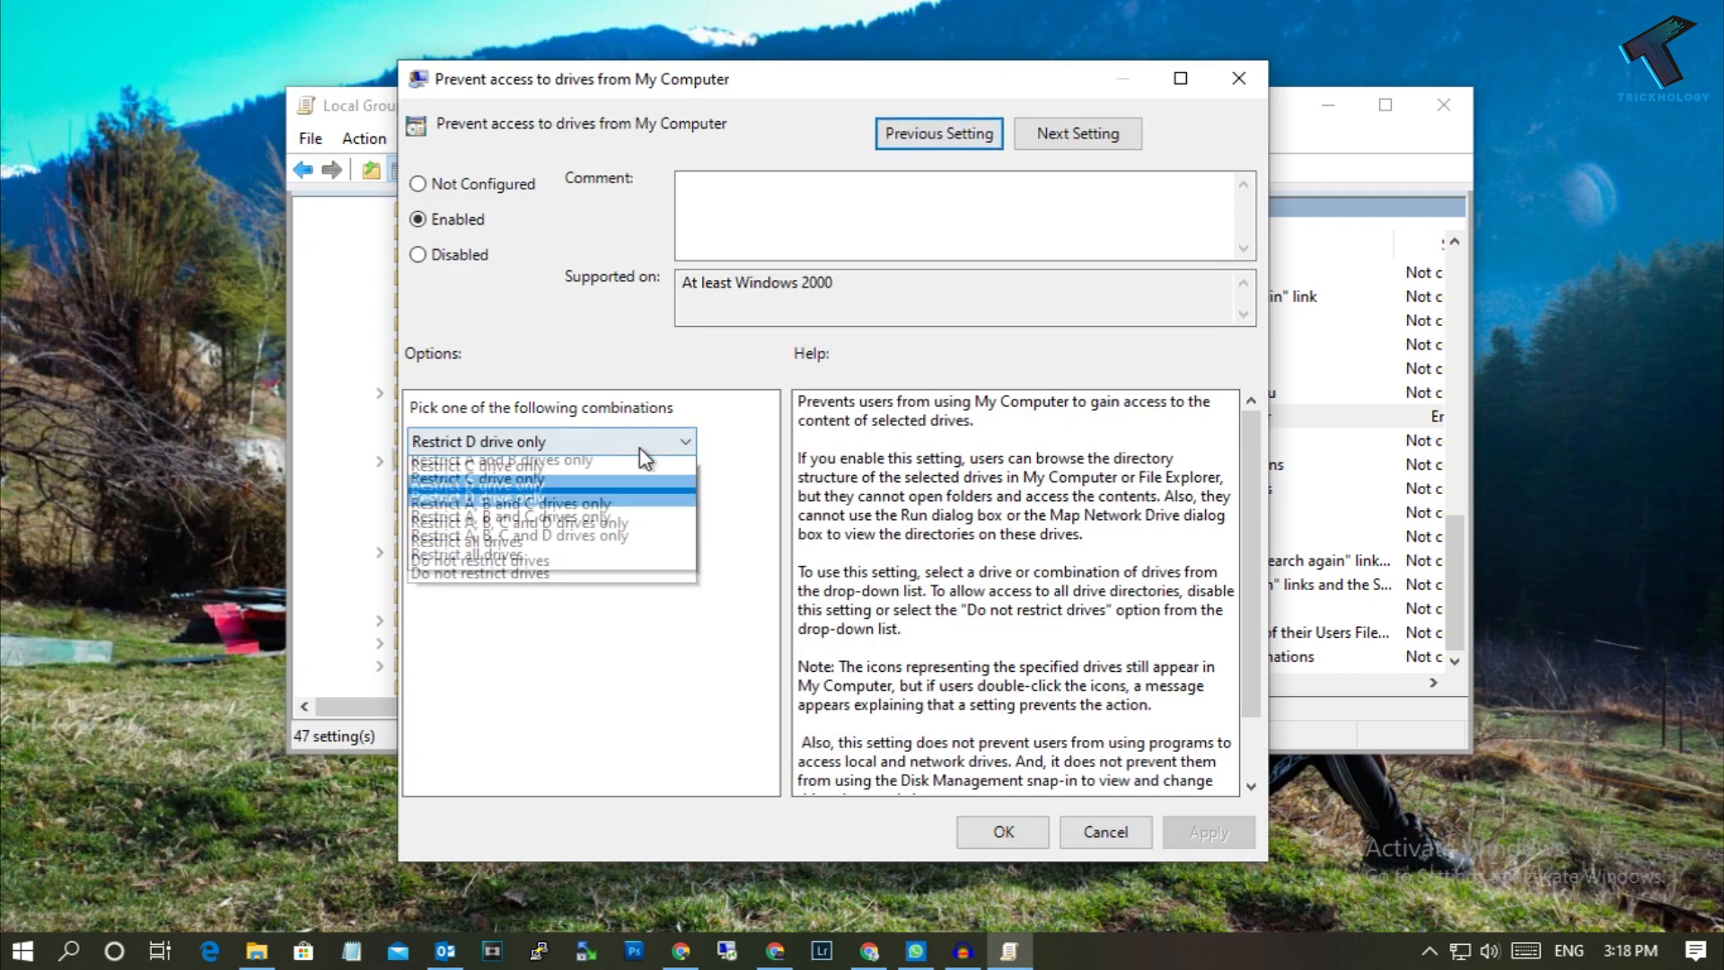
Switch the policy to 'Do not restrict drives', recheck File Explorer, and dismiss the restriction warning.
click(479, 573)
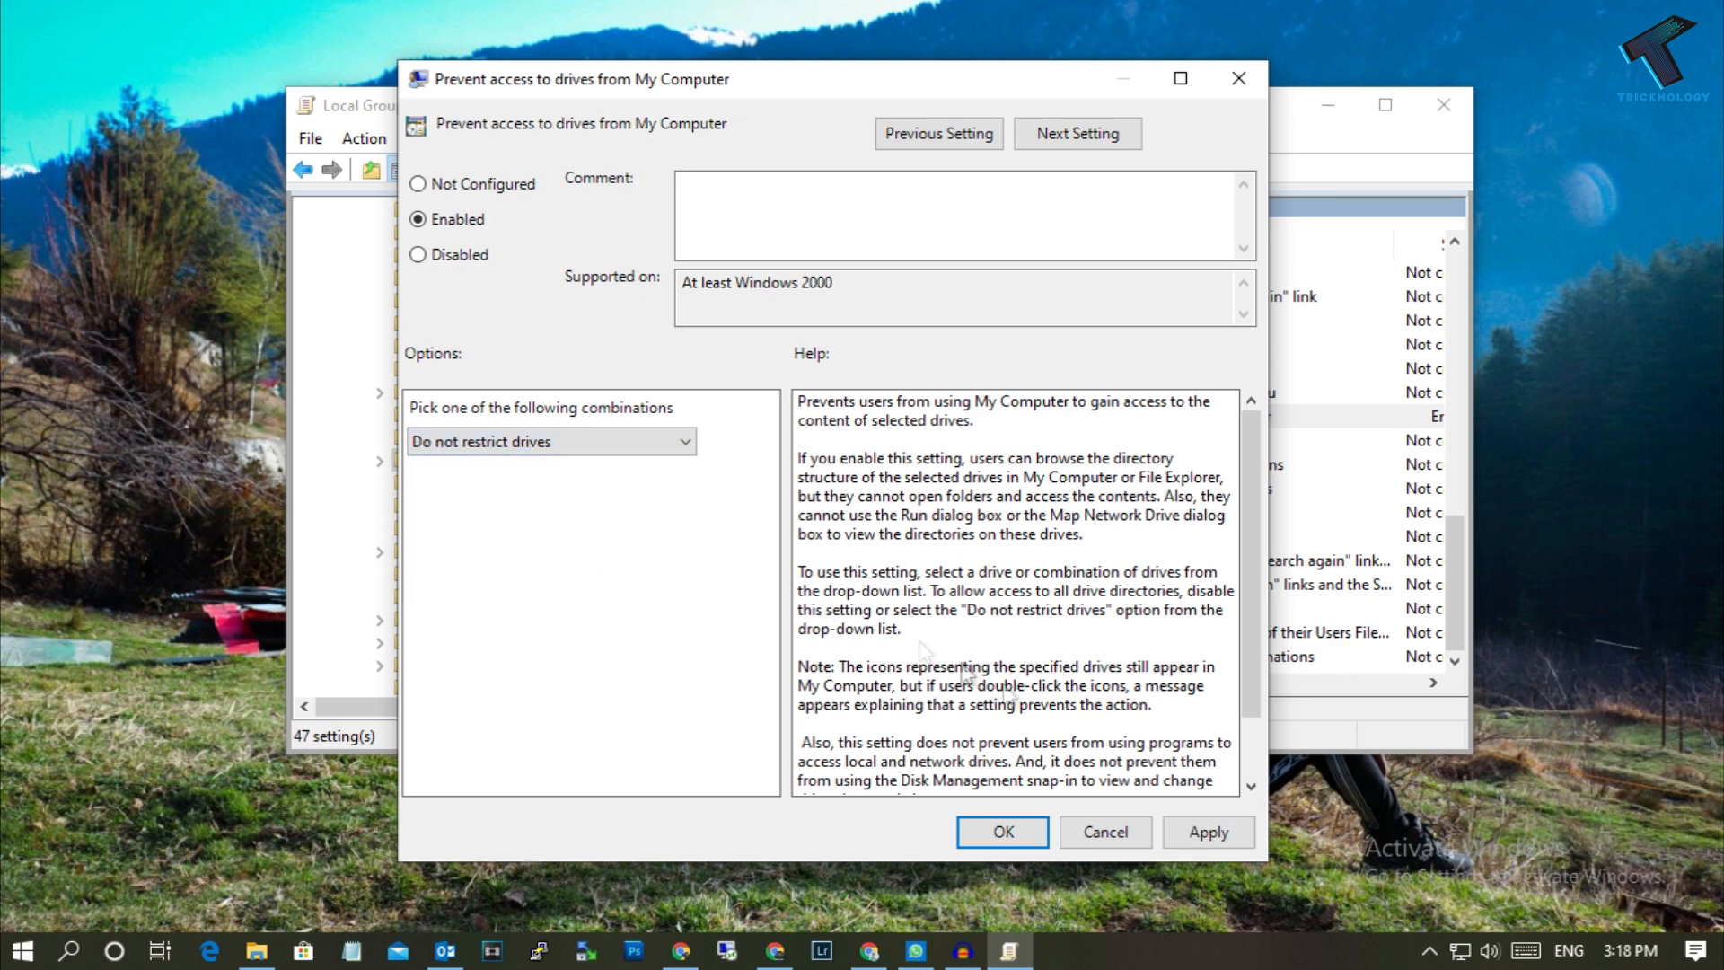
click(255, 959)
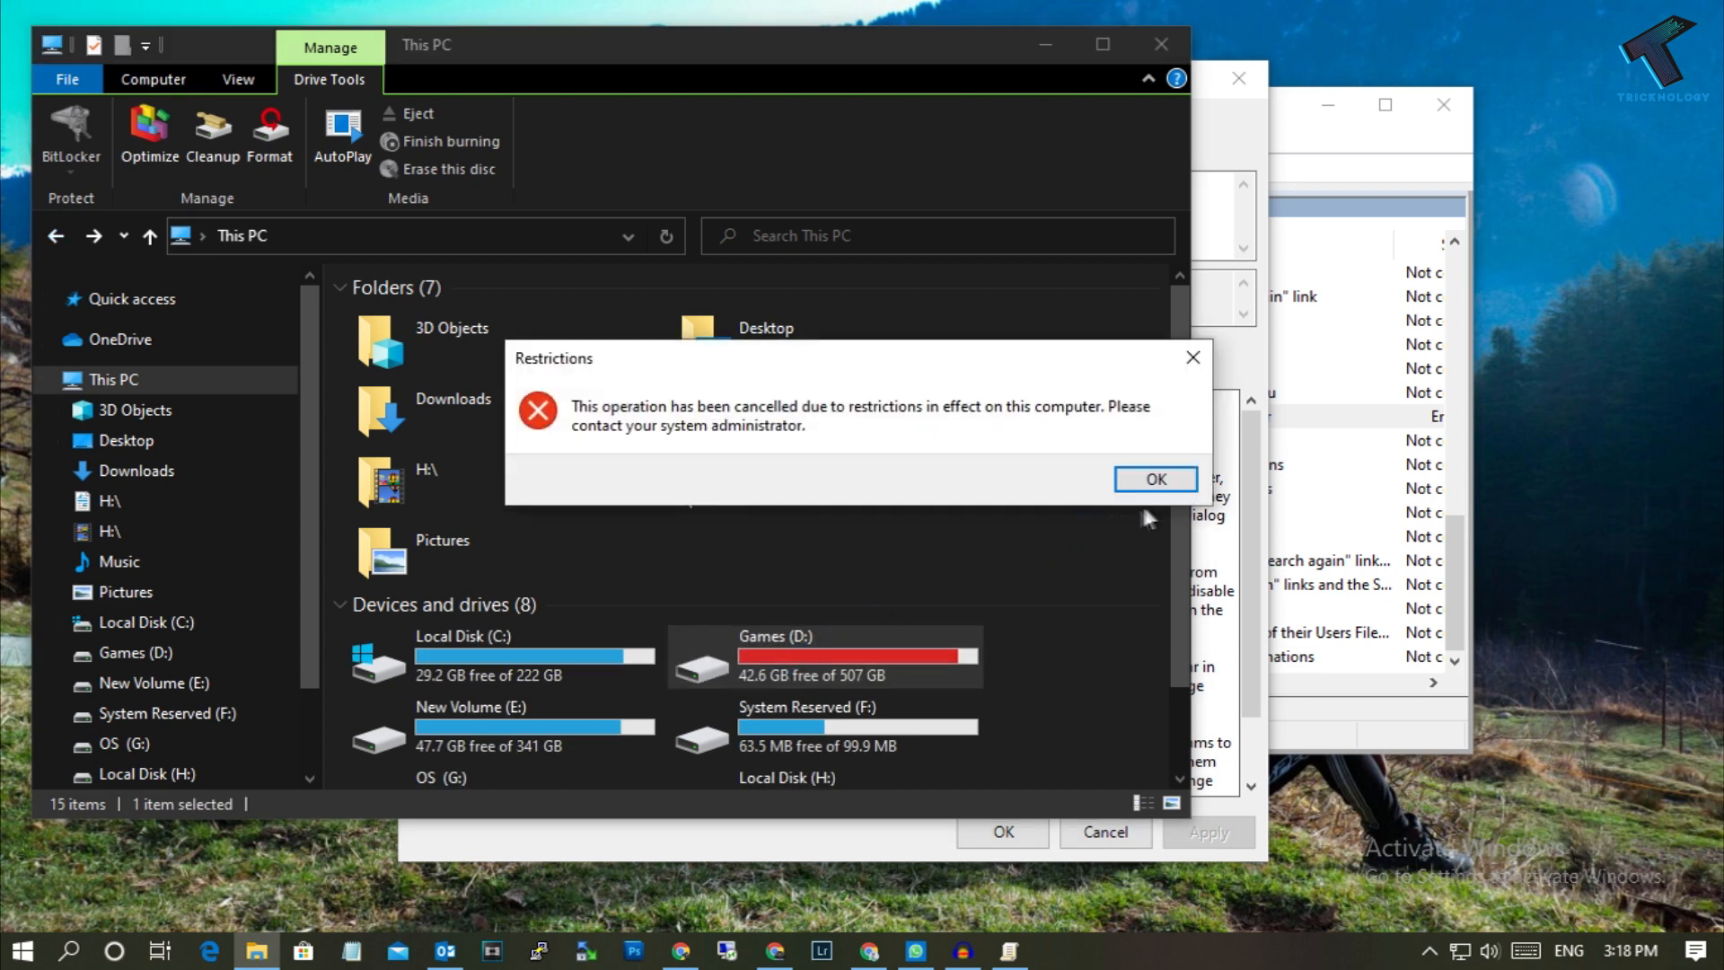
click(1153, 479)
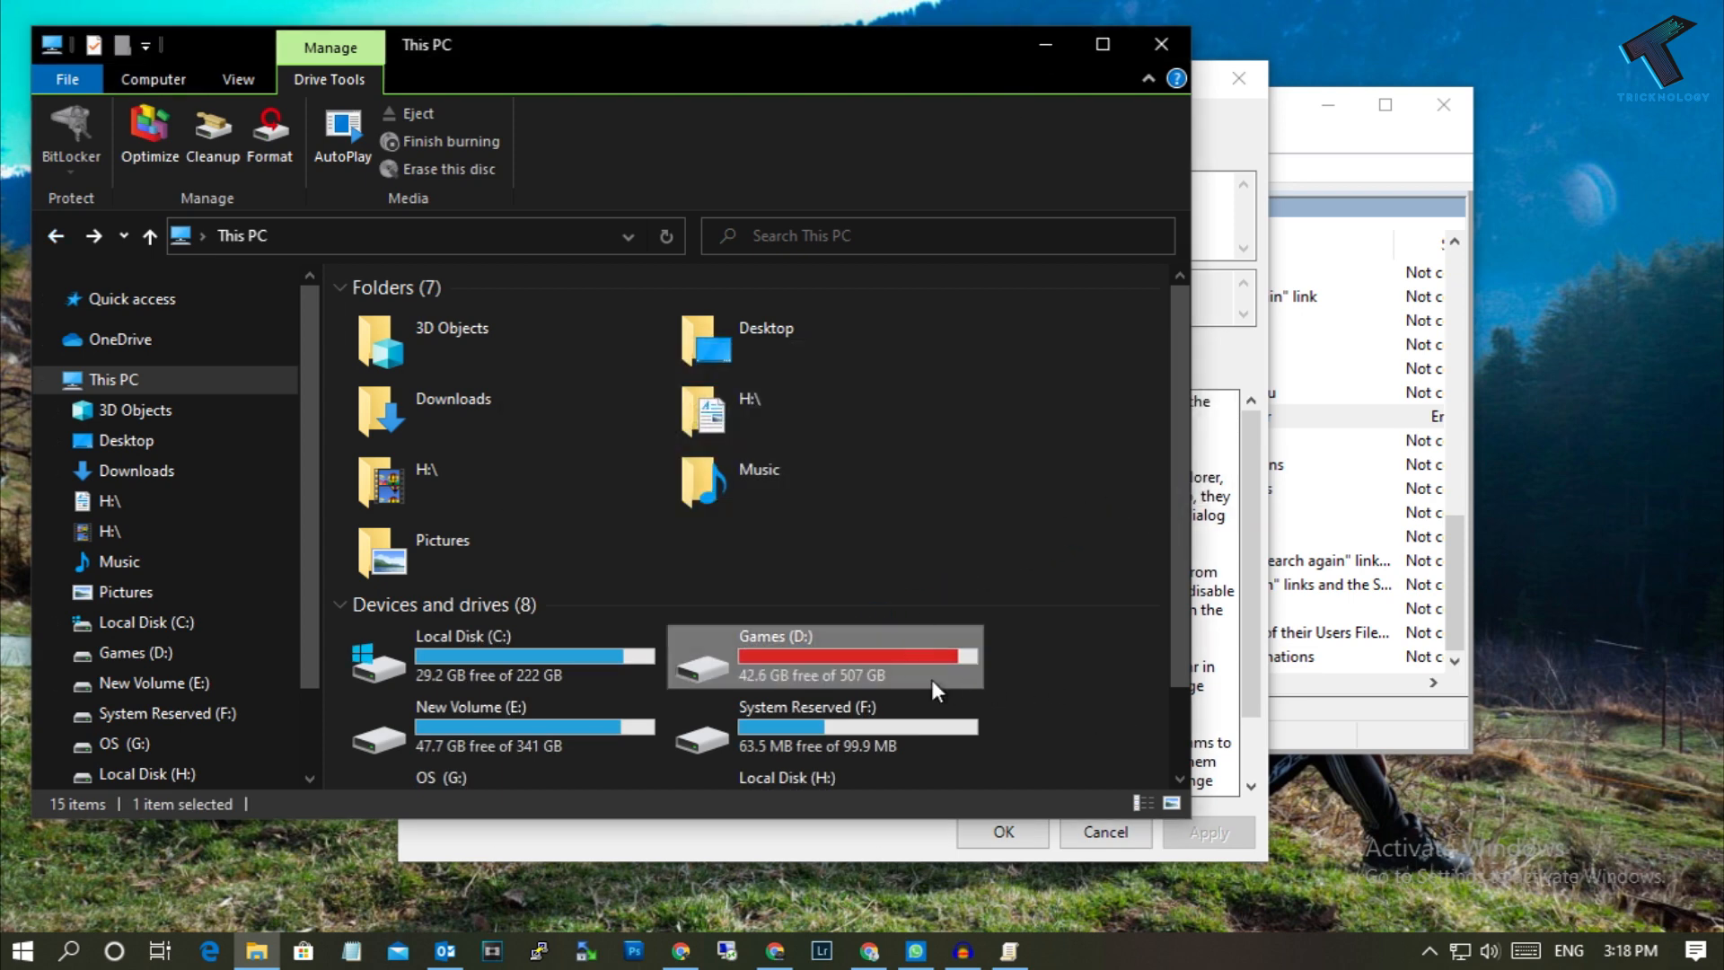